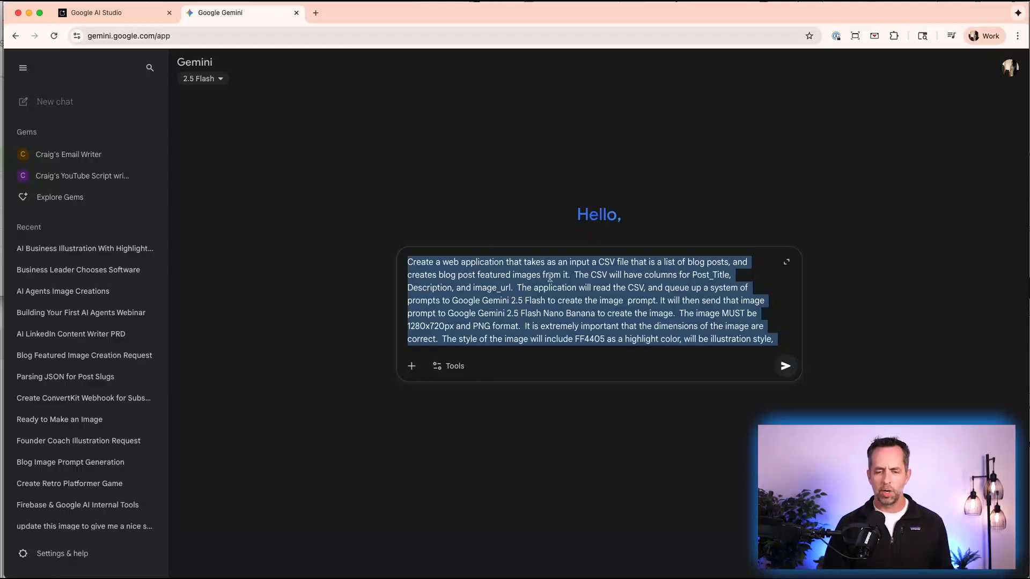
Open a new browser tab to visit craighewitt.com.
click(369, 13)
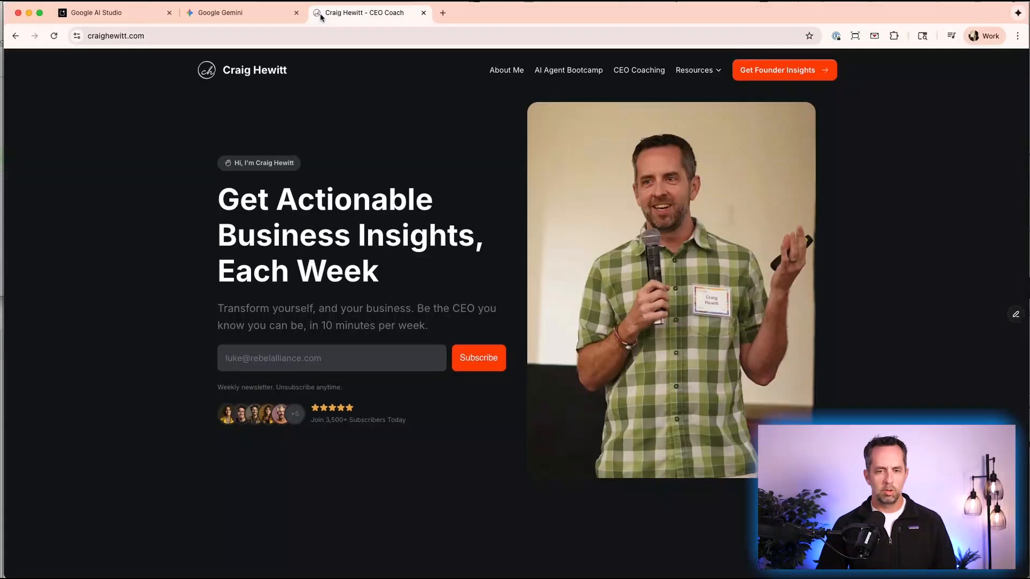
Browse the craighewitt.com blog via Resources > Blog, scrolling the All blog posts grid.
click(694, 69)
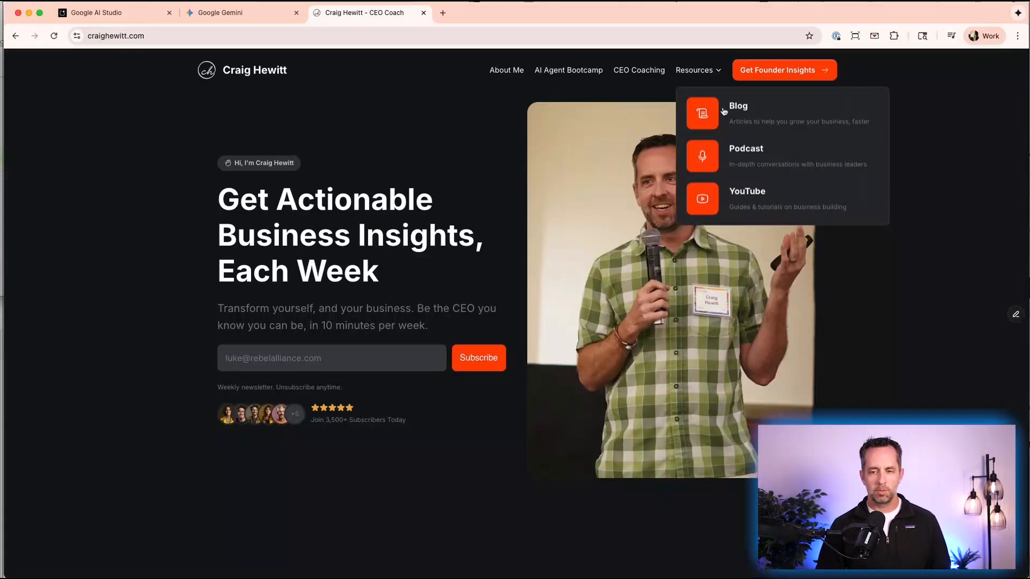
click(737, 106)
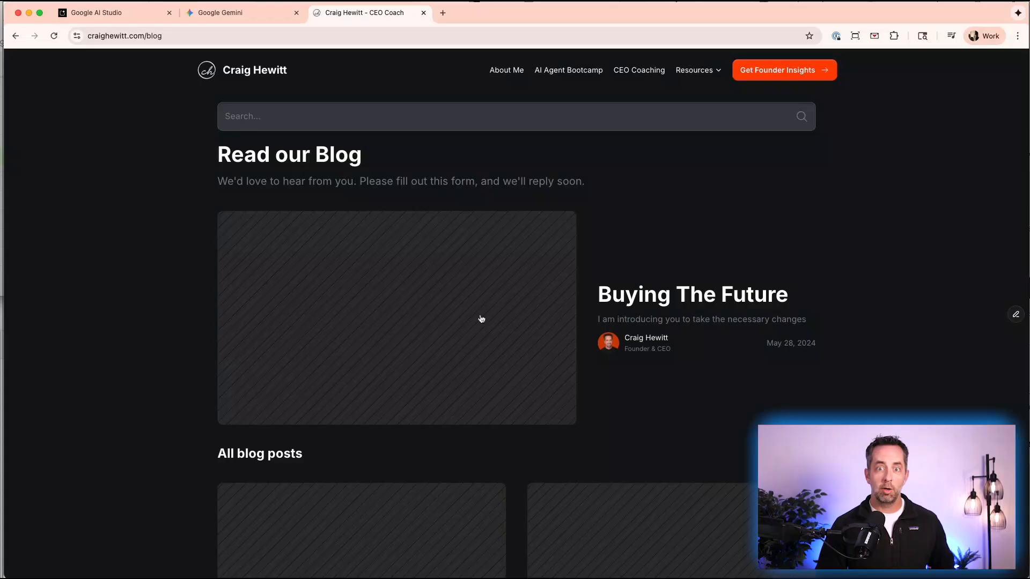
mouse_move(306, 254)
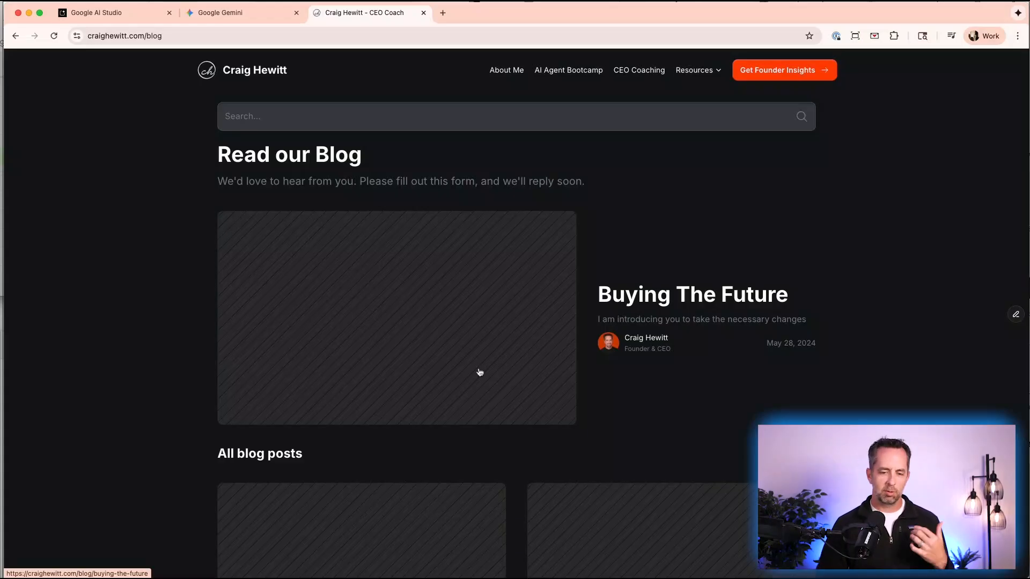
scroll(down, 3)
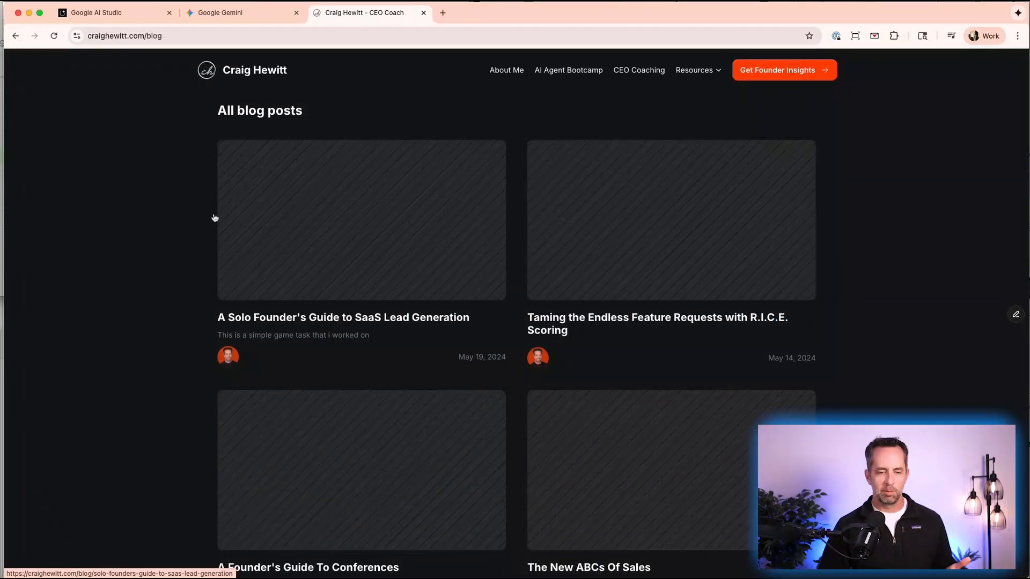
scroll(down, 3)
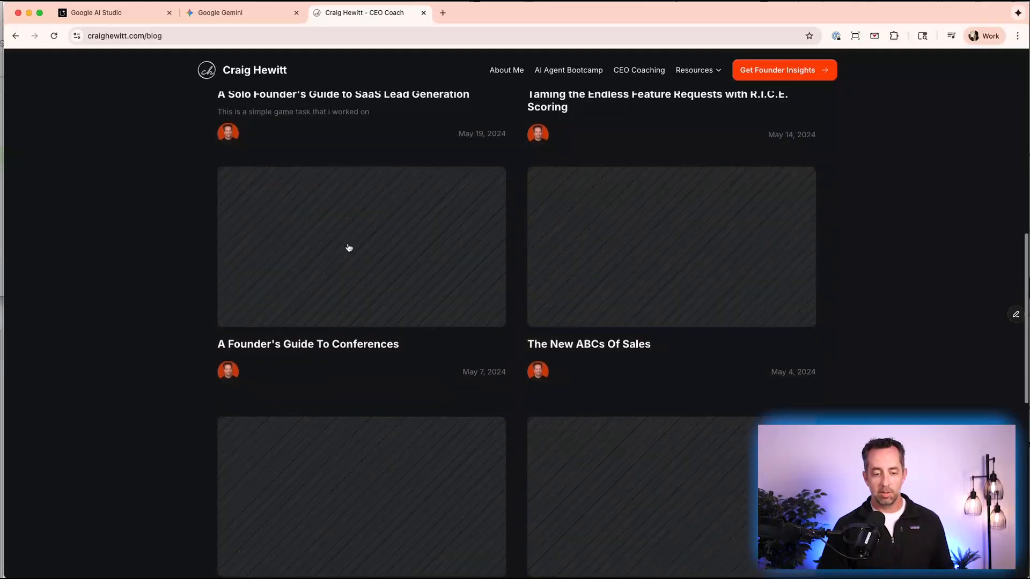
click(241, 12)
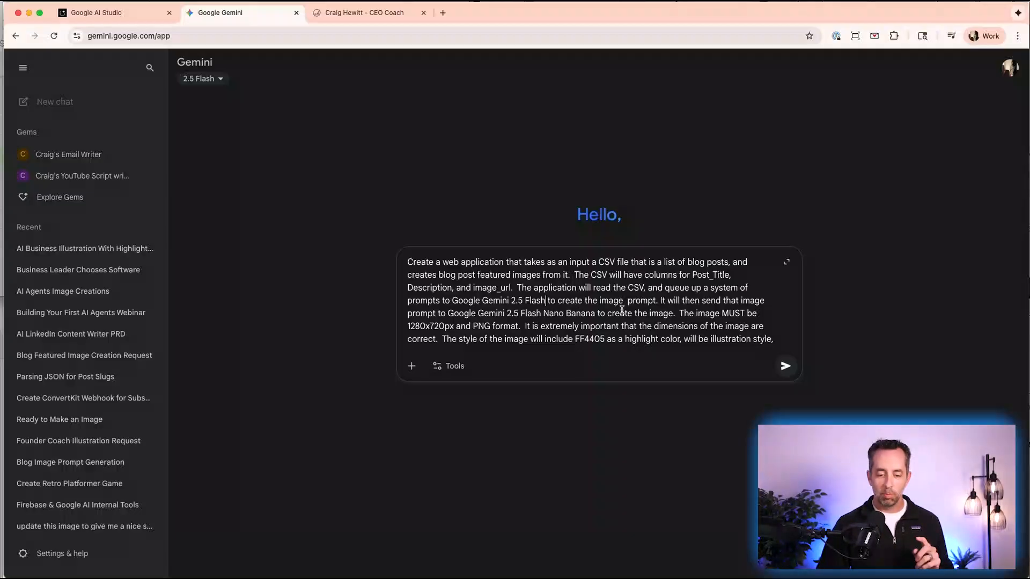
mouse_move(355, 328)
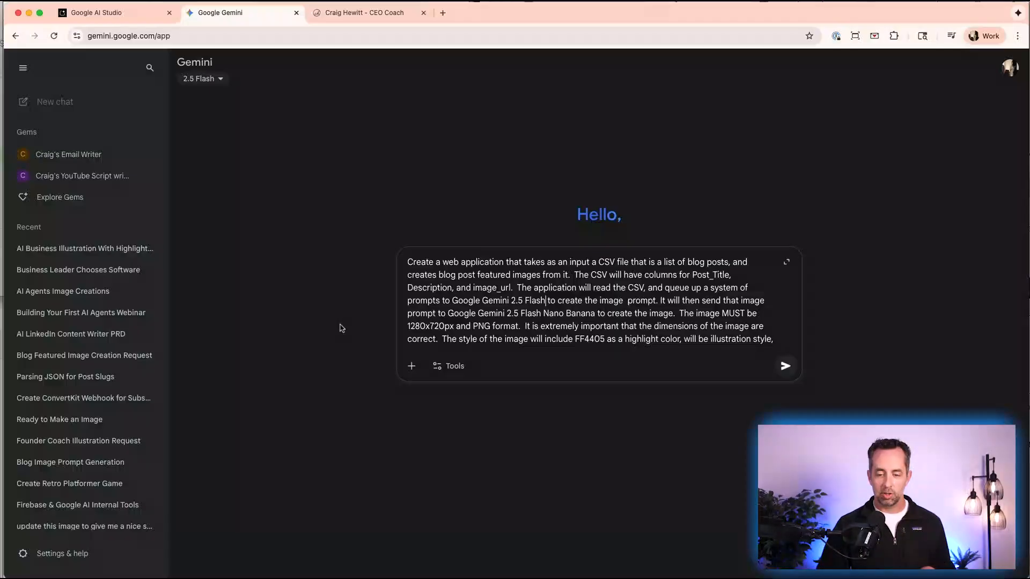
mouse_move(457, 339)
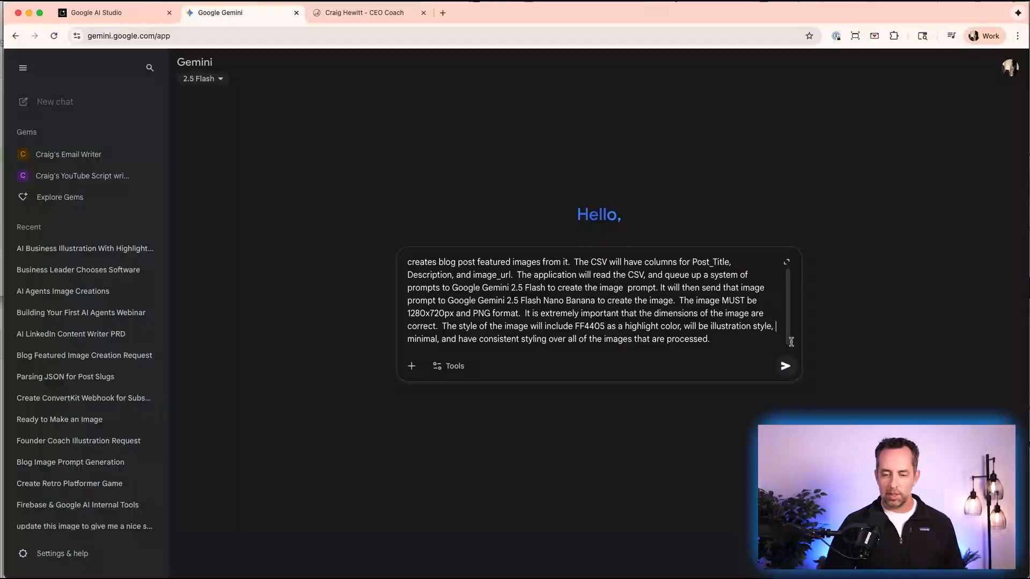
Append 'here is the look of my website. make it look good here.' and select the prompt.
text(a dark)
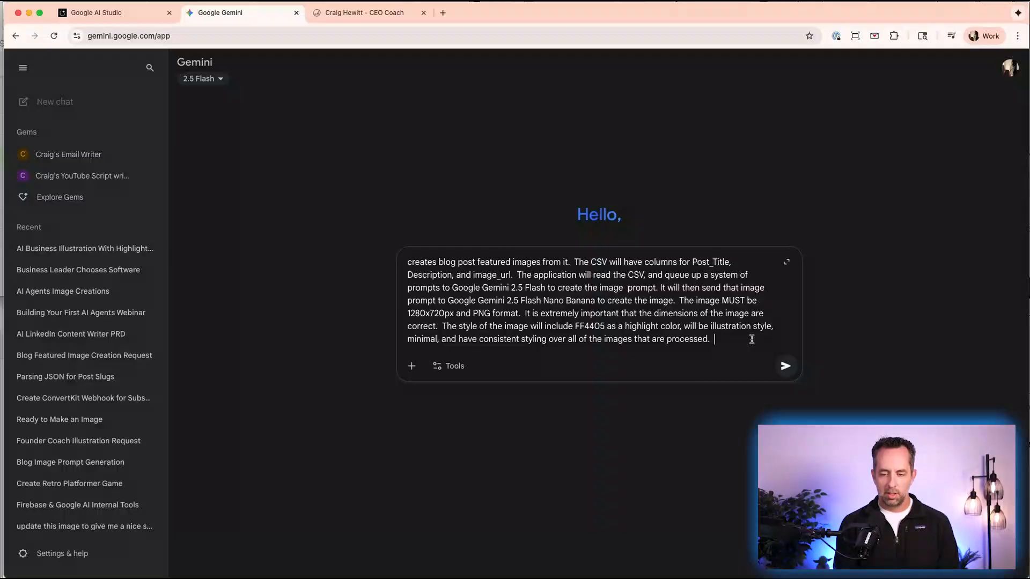
text(here is the look)
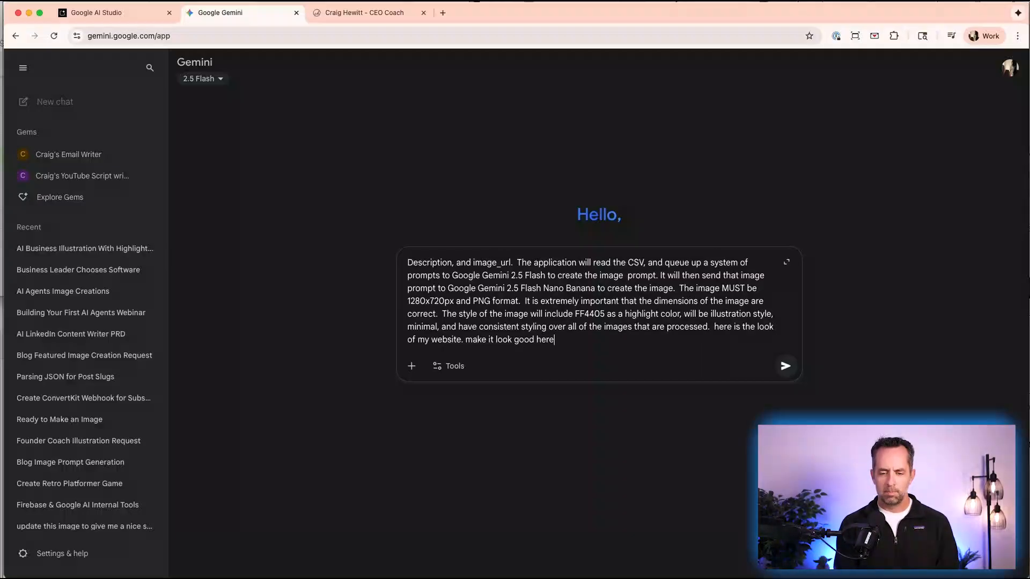
key(cmd+a)
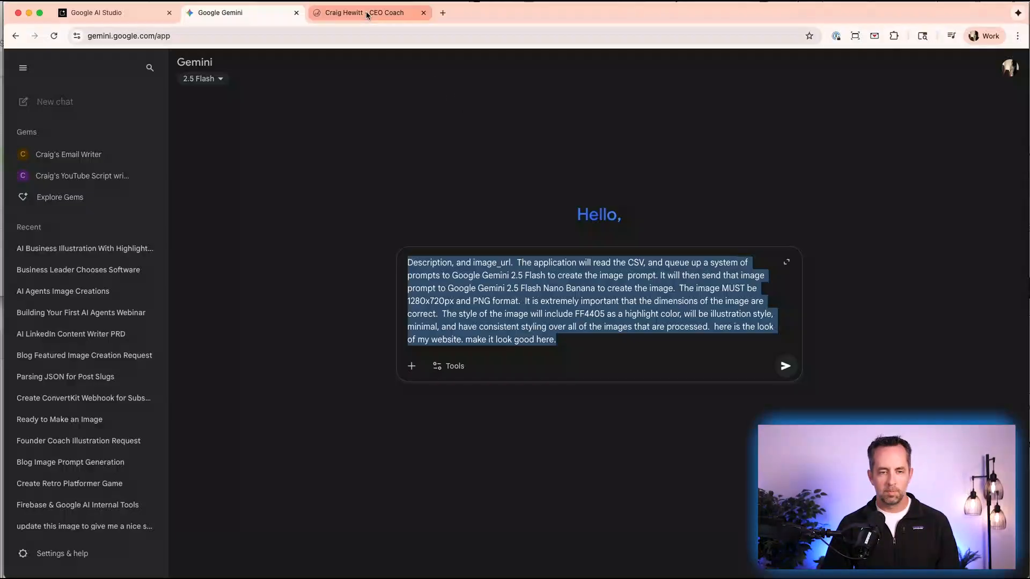
Paste the prompt into AI Studio's Build box, attach the website screenshot, and build.
click(115, 12)
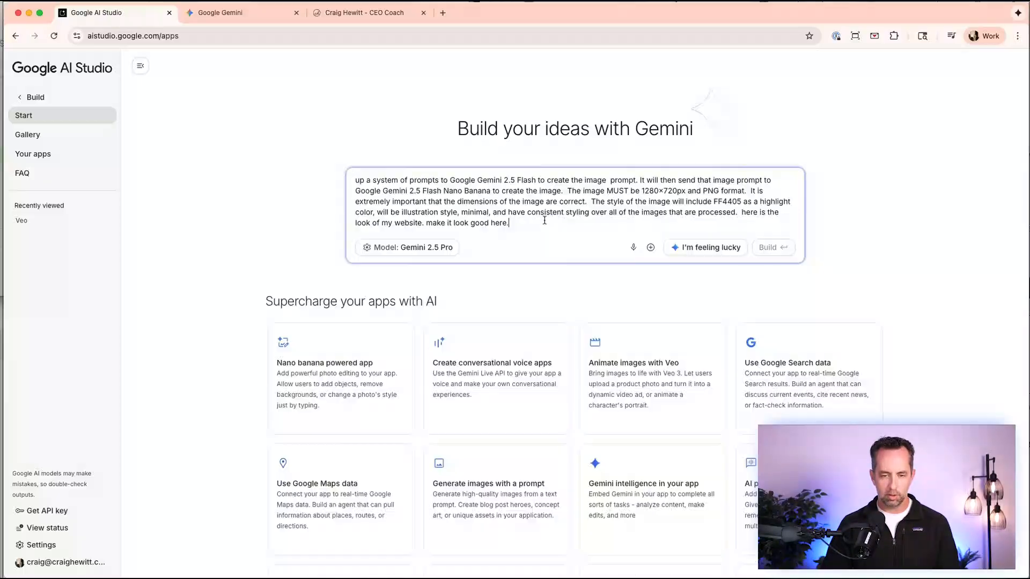
click(359, 12)
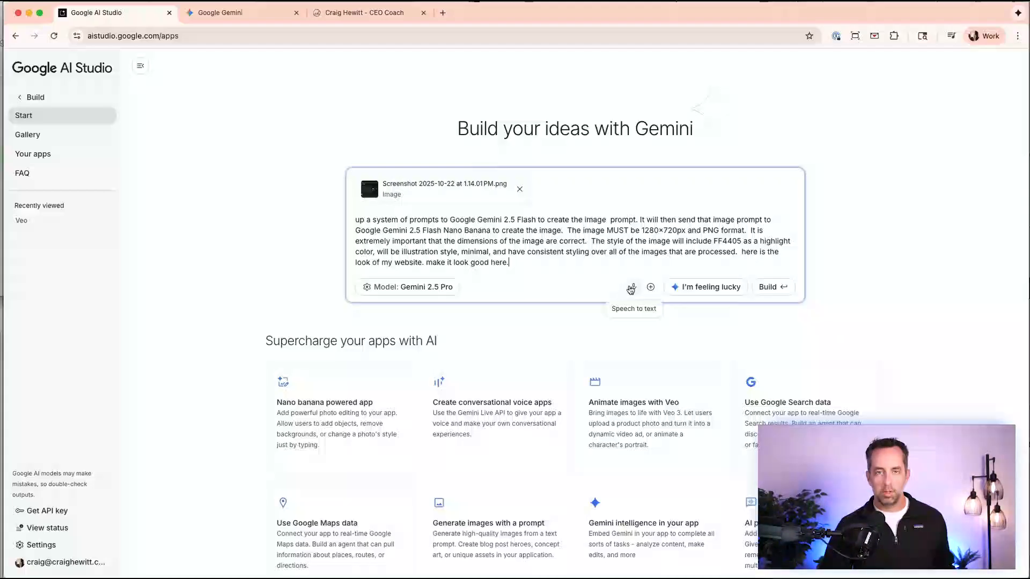
click(650, 286)
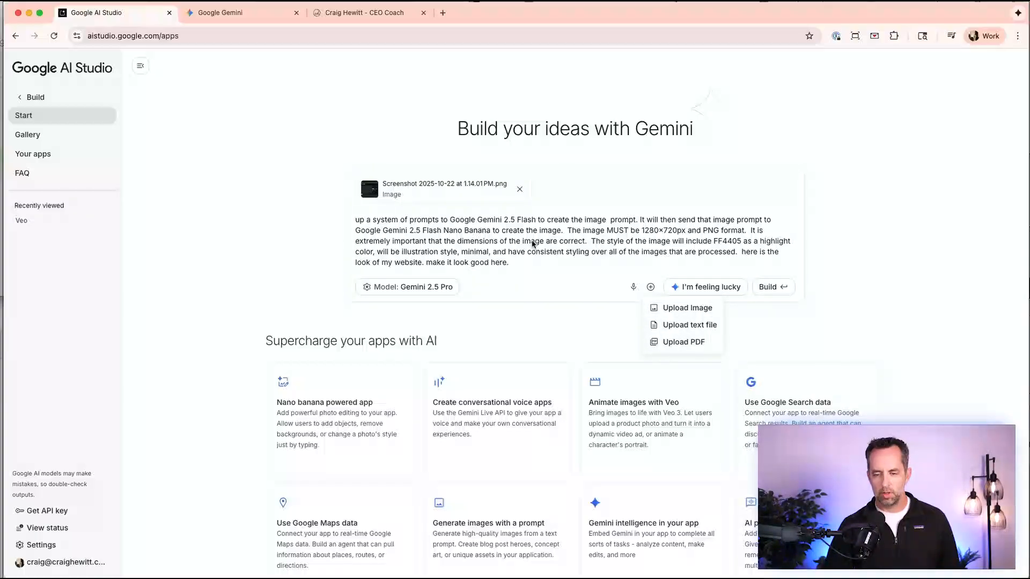
click(769, 287)
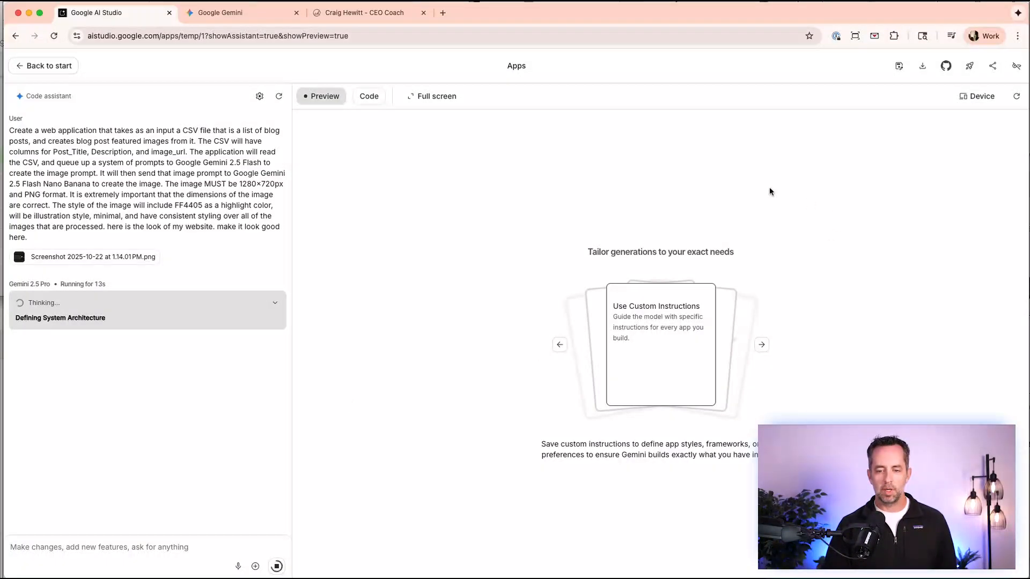
mouse_move(516, 218)
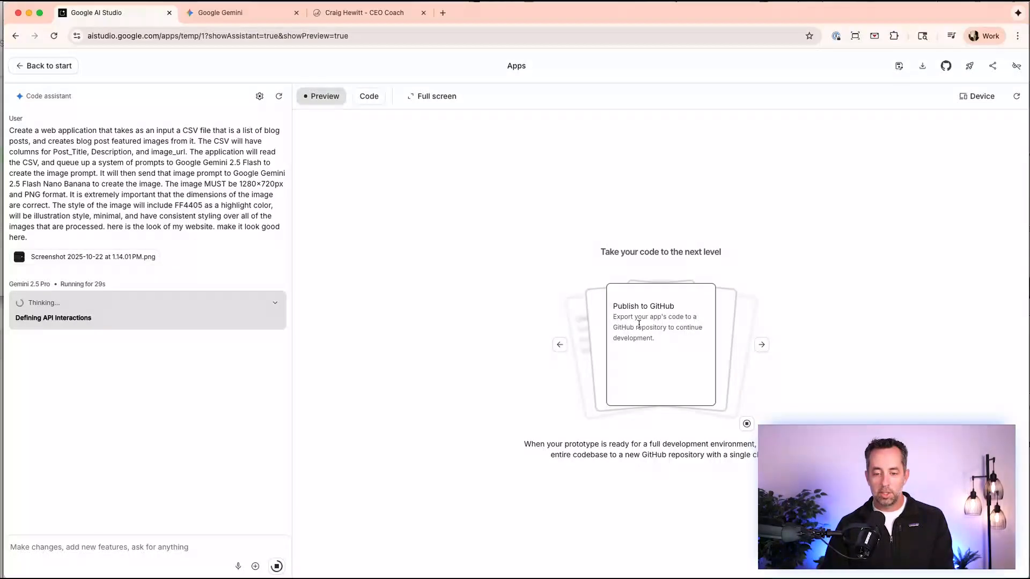
Browse the tips carousel while Gemini 2.5 Pro generates the app.
click(761, 344)
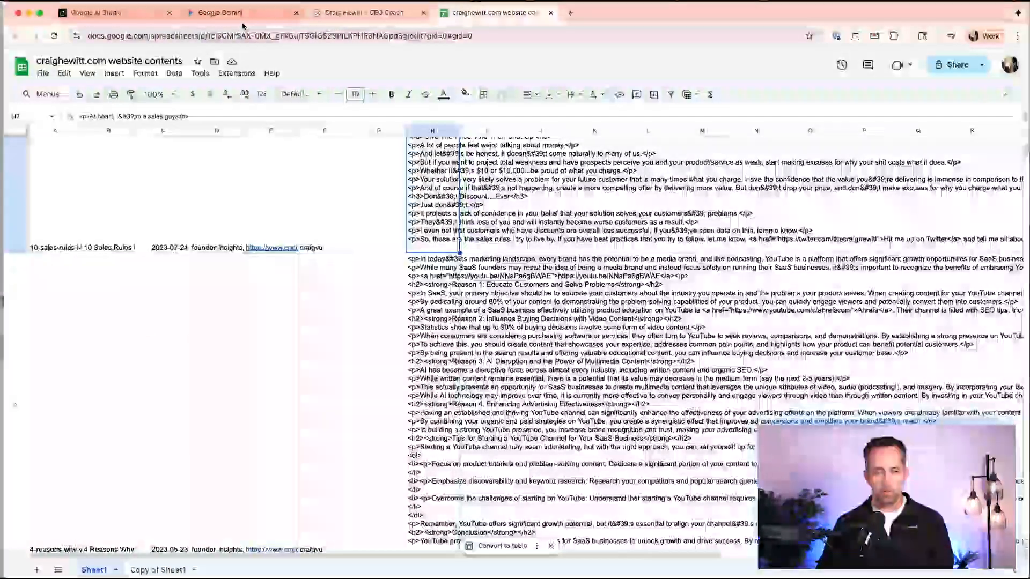
Check the craighewitt.com blog posts spreadsheet, then return to the AI Studio build.
click(98, 13)
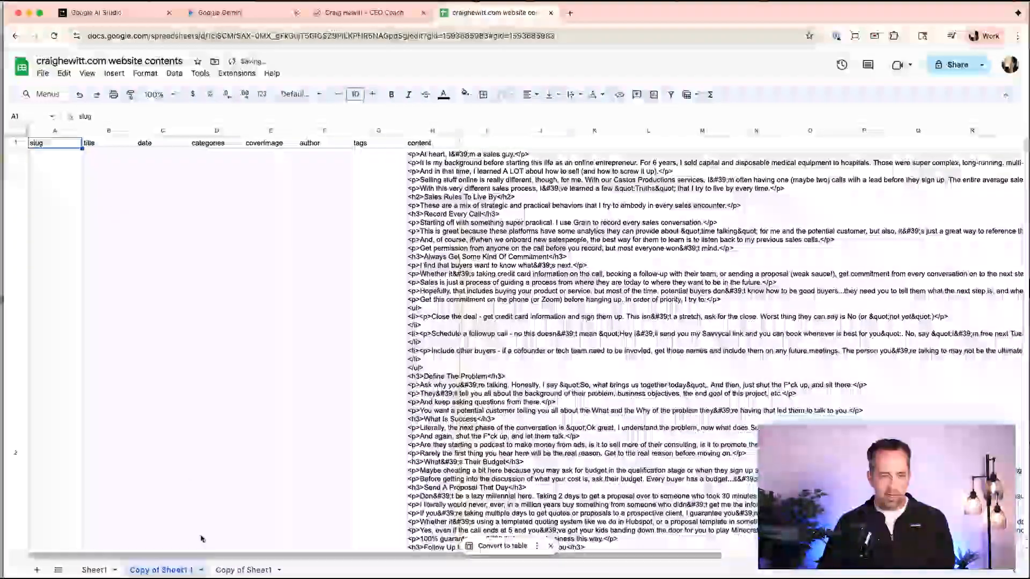
Download the 'first 3 posts' sheet as a CSV file, then return to AI Studio.
scroll(down, 3)
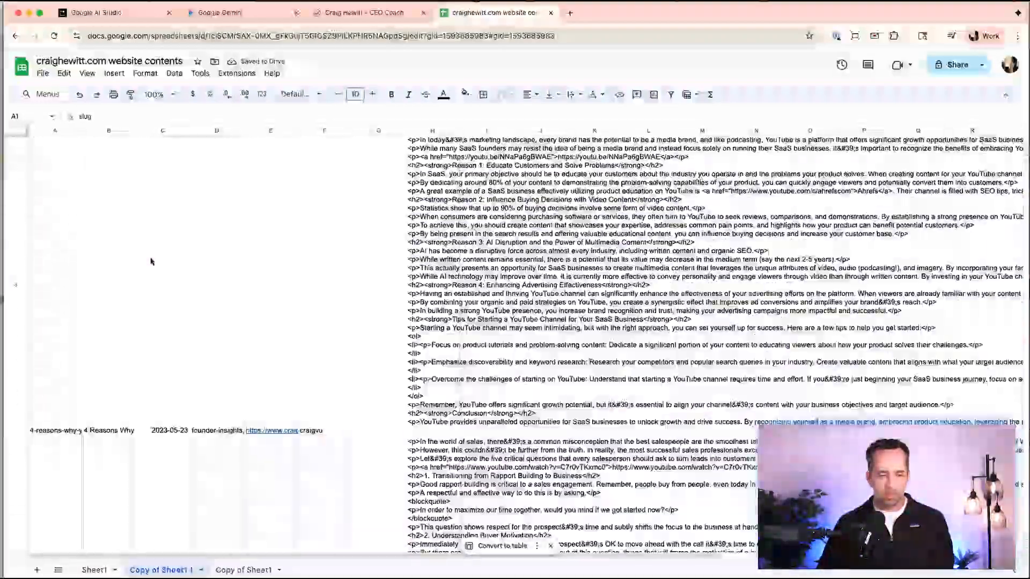
scroll(down, 3)
text(first 3 posts)
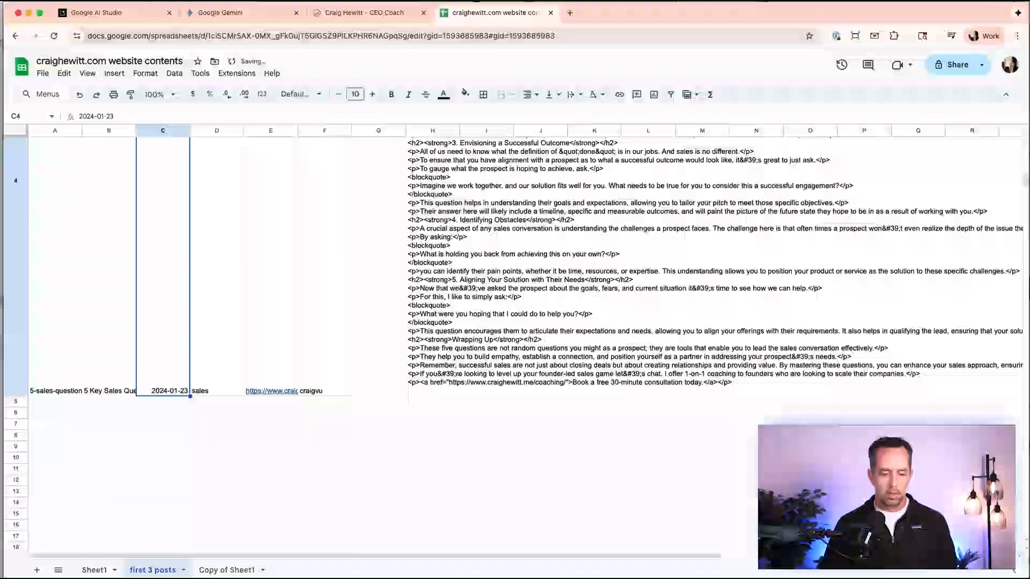
click(42, 73)
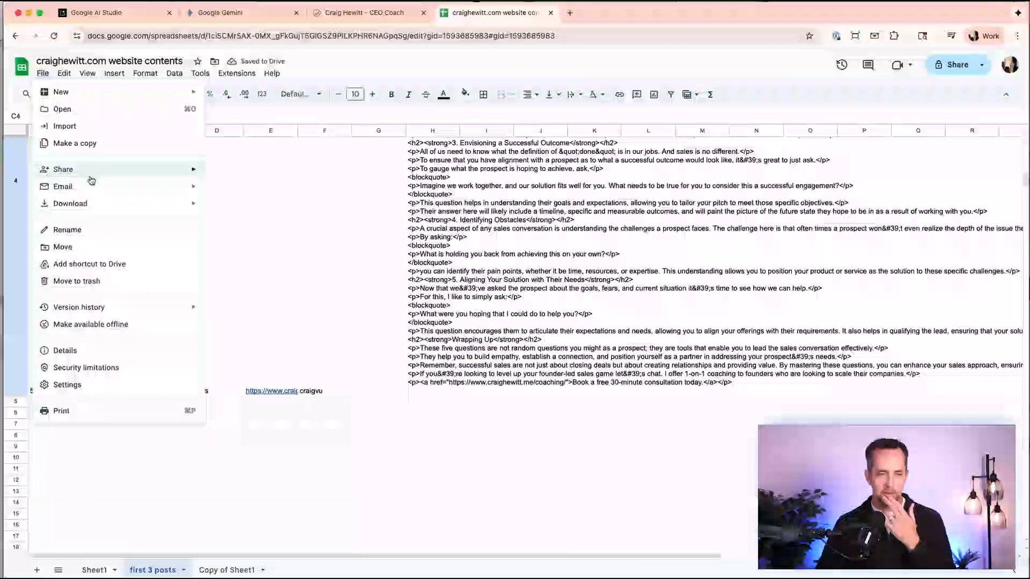
click(69, 203)
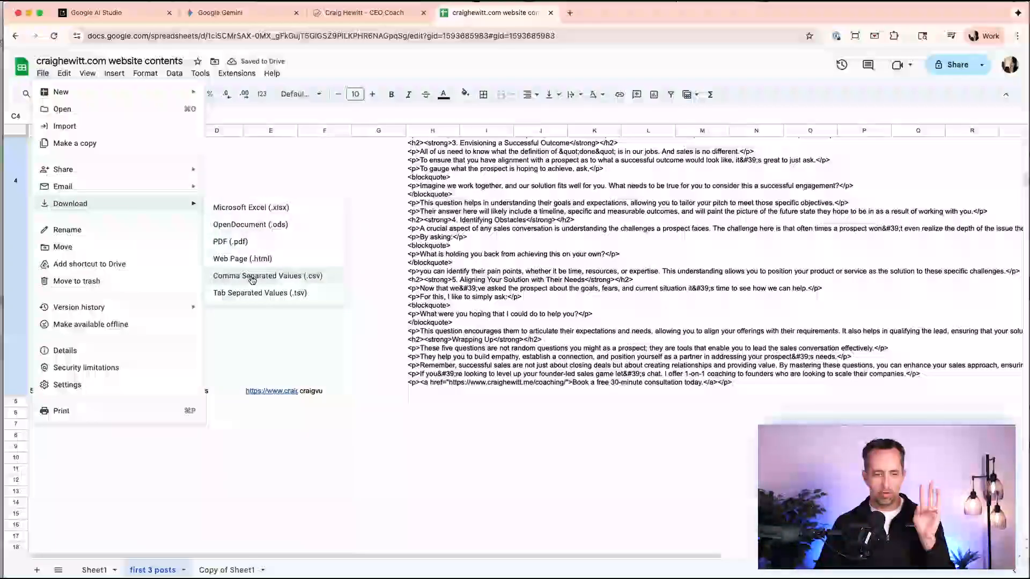
click(266, 275)
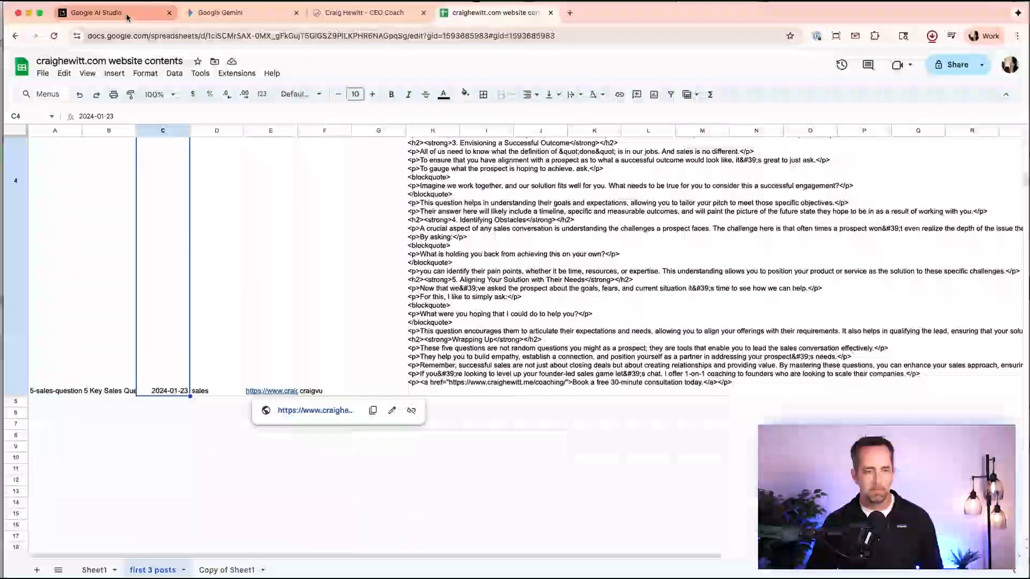
click(99, 12)
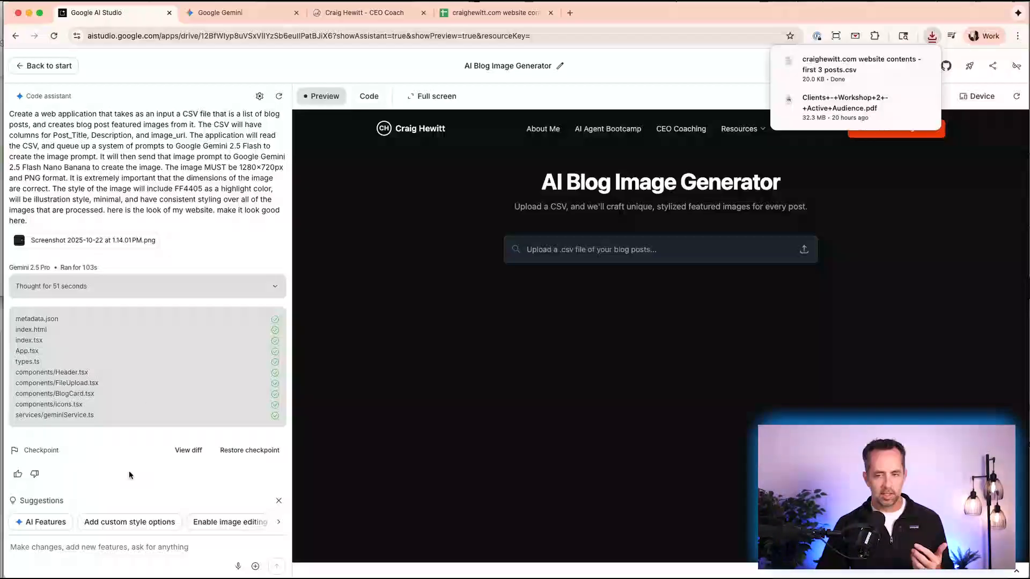
mouse_move(191, 500)
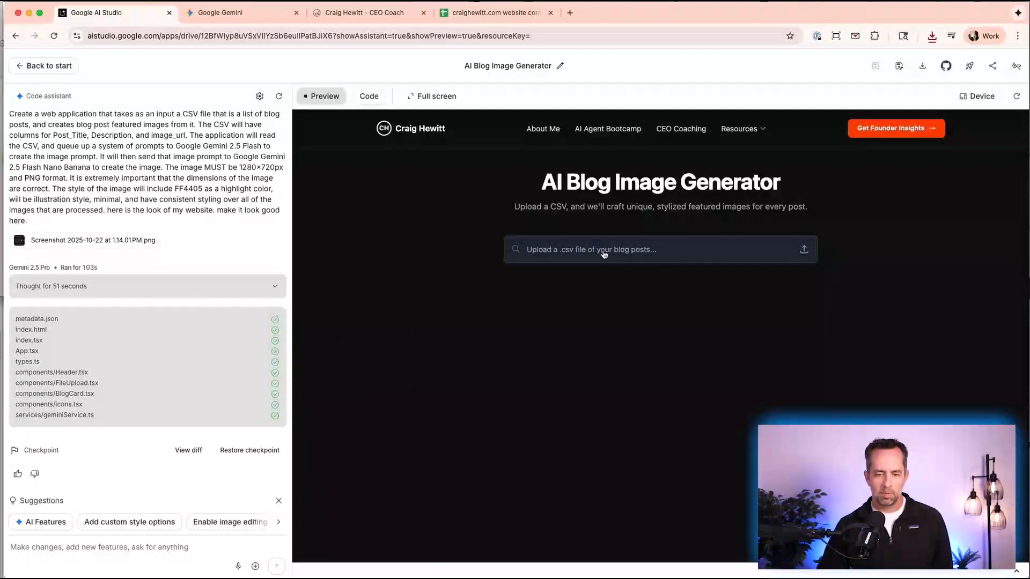
Upload the CSV to the app, which rejects it for missing Post_Title and Description columns.
click(660, 249)
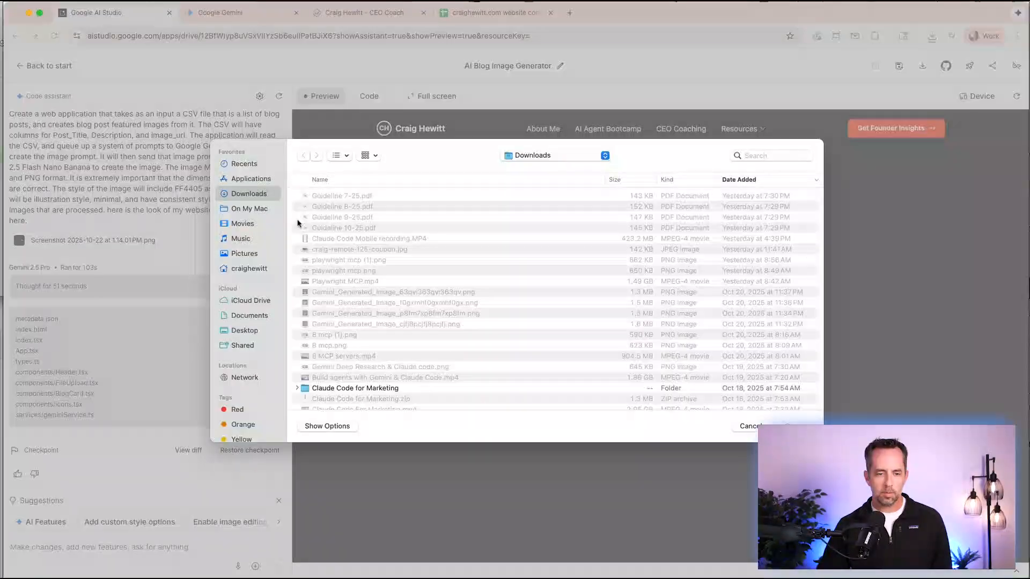
click(749, 425)
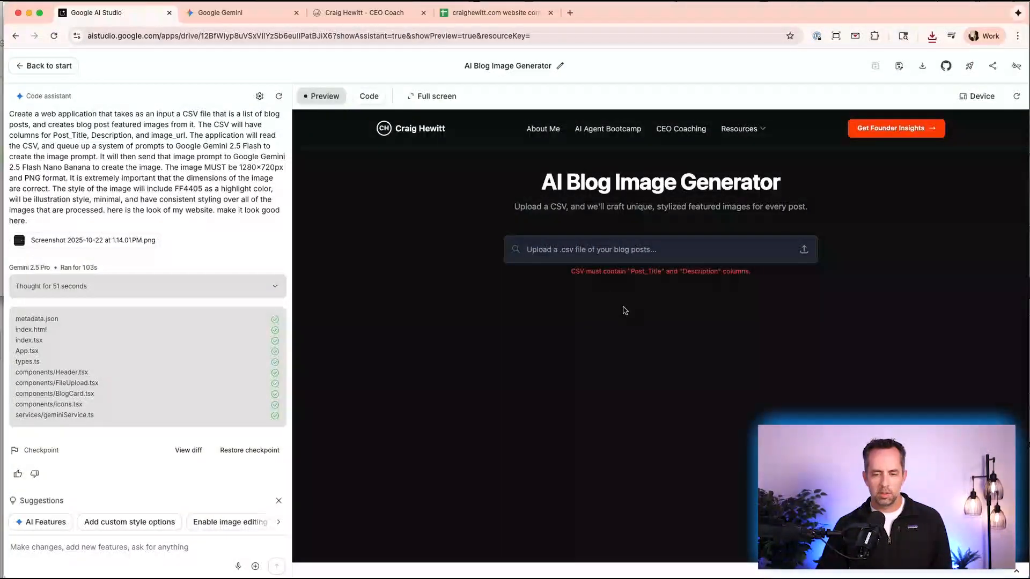
mouse_move(618, 273)
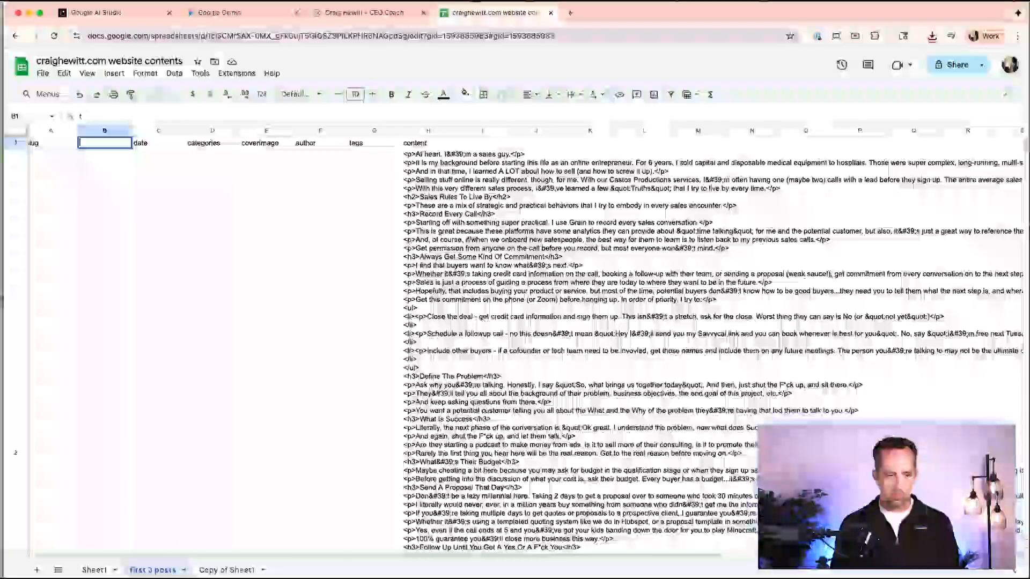
Rename headers to Post_Title and Description and re-download the sheet as CSV.
text(Post_Title)
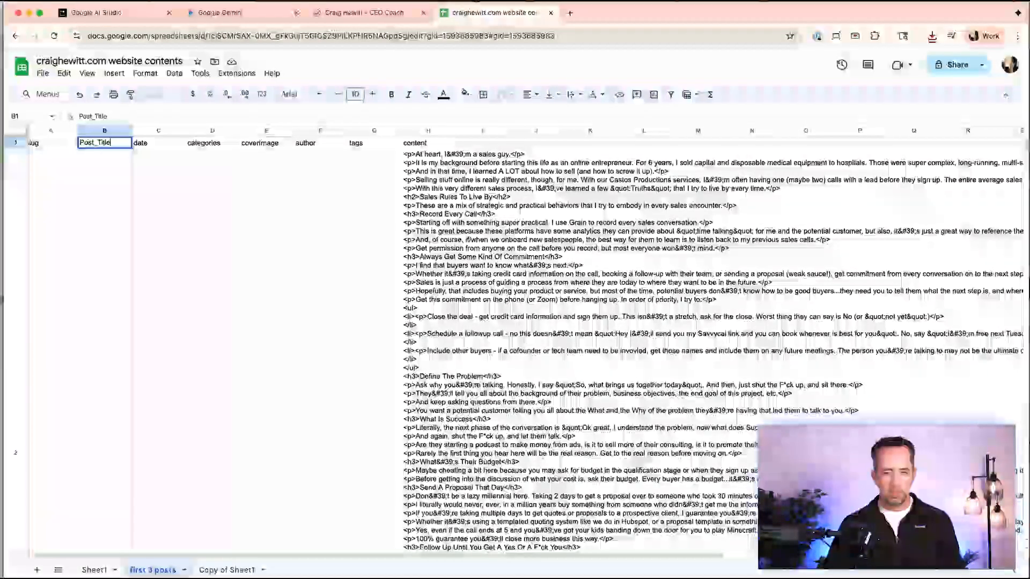
click(428, 143)
text(Description)
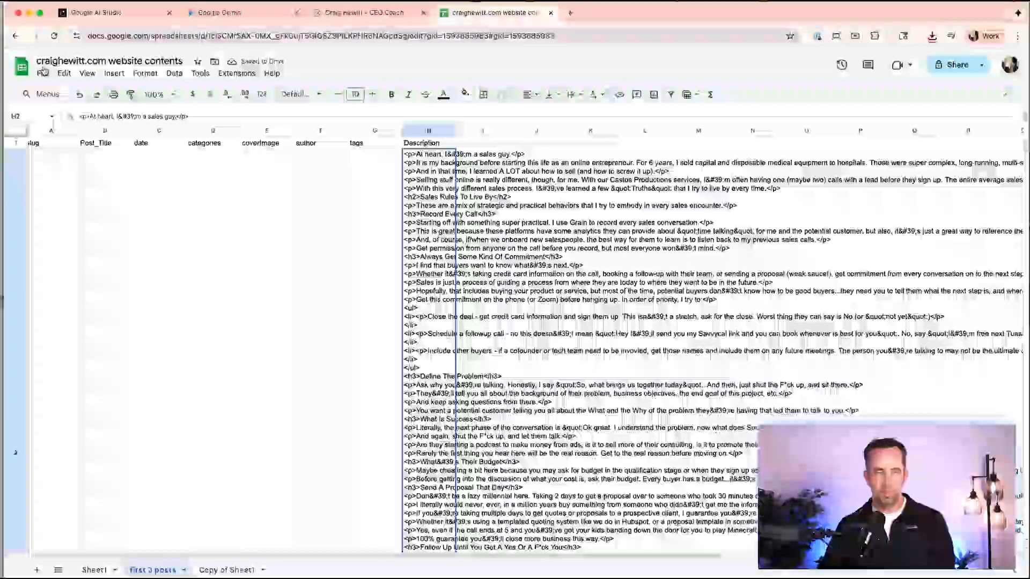
click(42, 73)
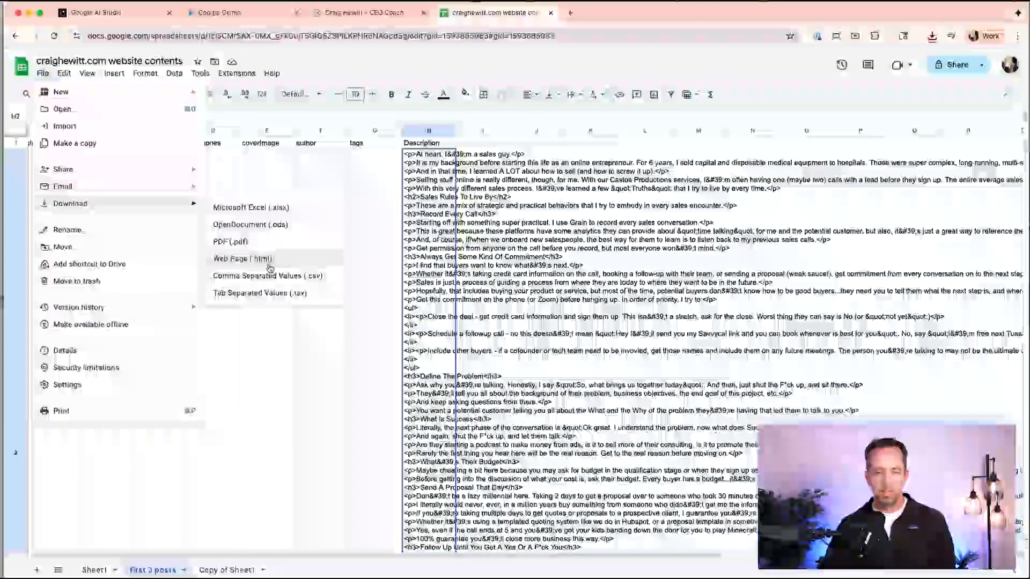
click(112, 13)
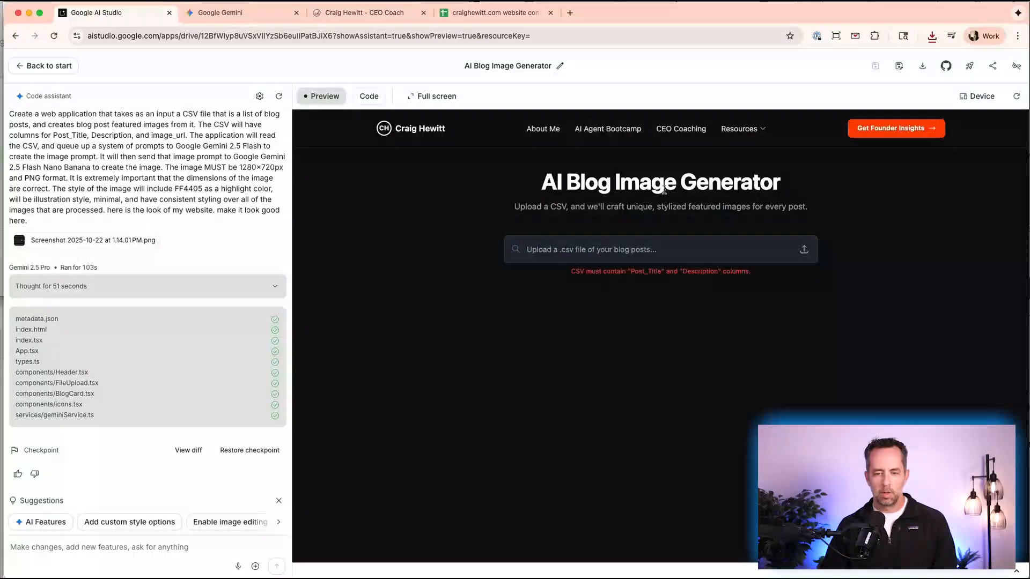
Upload the renamed CSV and scroll to the Generated Images grid of 156 pending images.
click(660, 248)
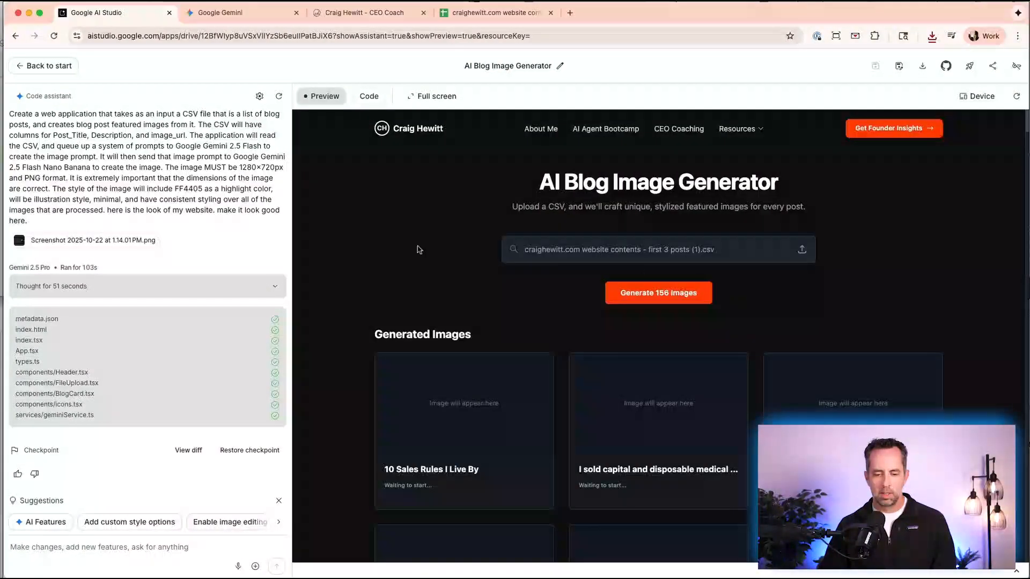
scroll(down, 3)
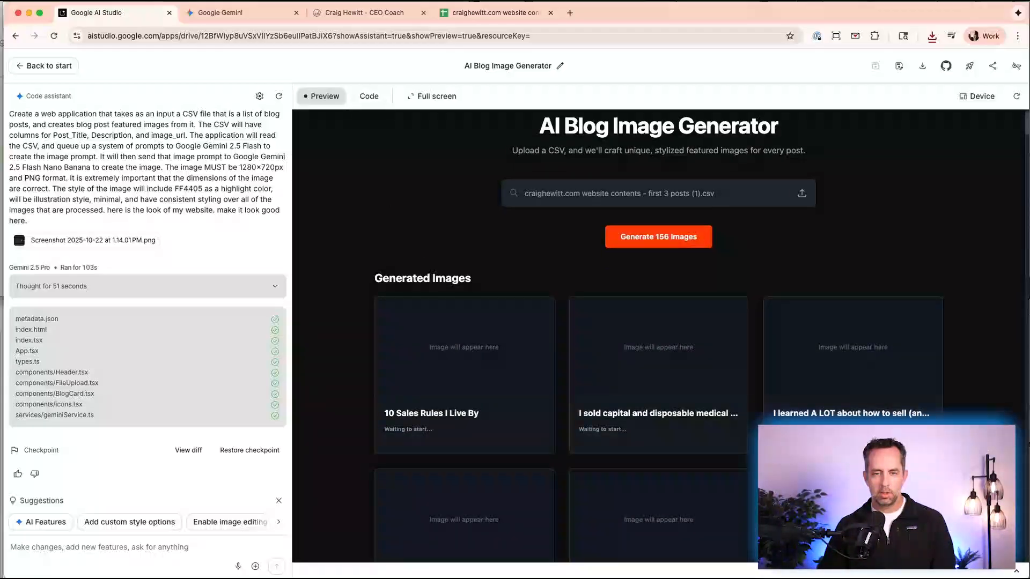
click(489, 12)
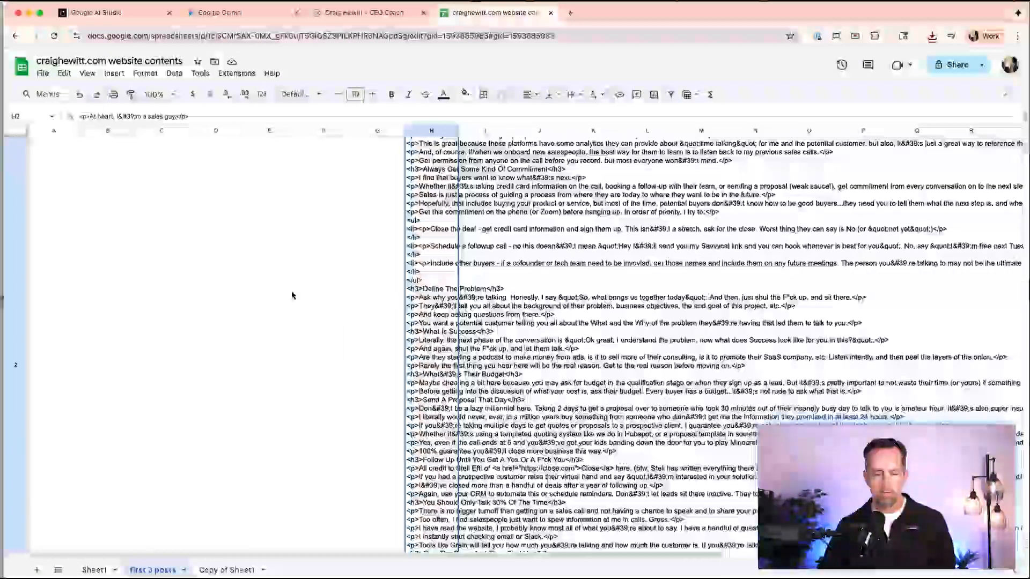
scroll(down, 3)
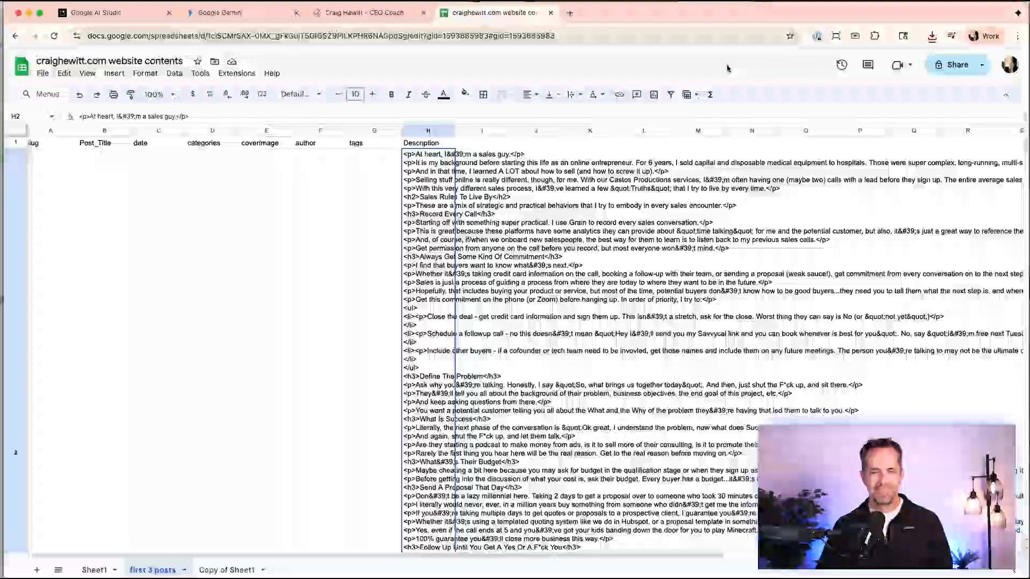
click(91, 12)
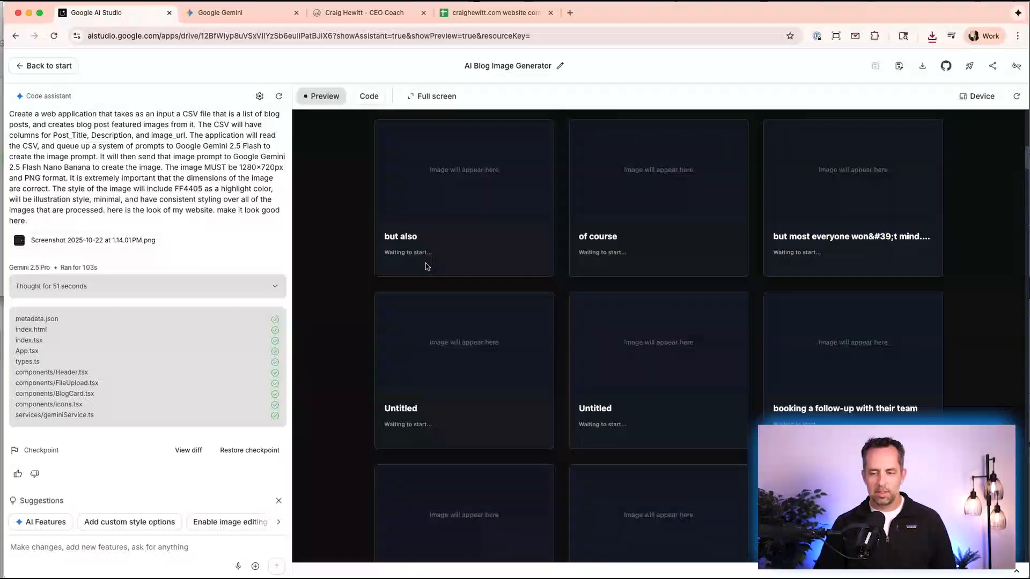
scroll(down, 3)
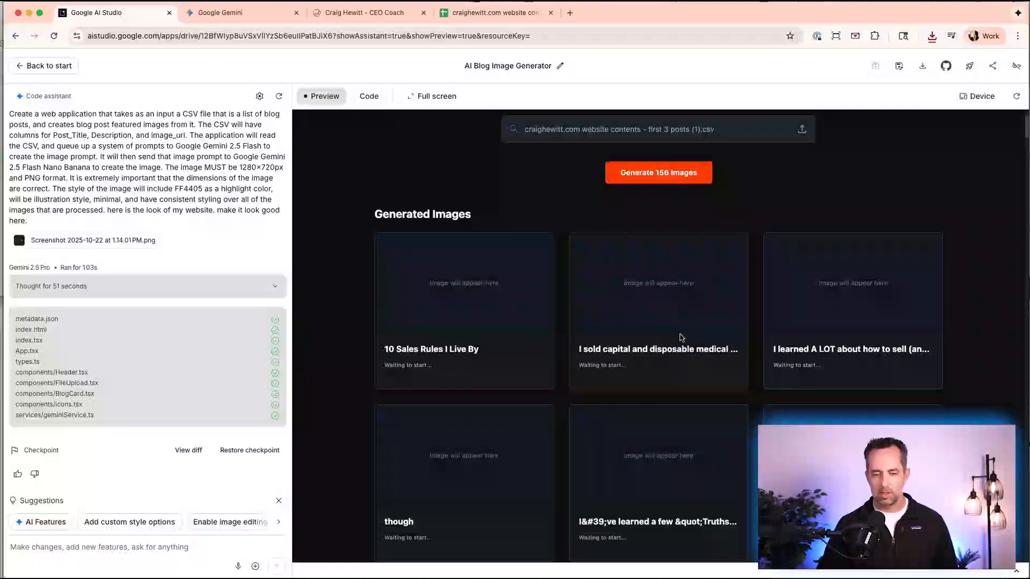
click(489, 12)
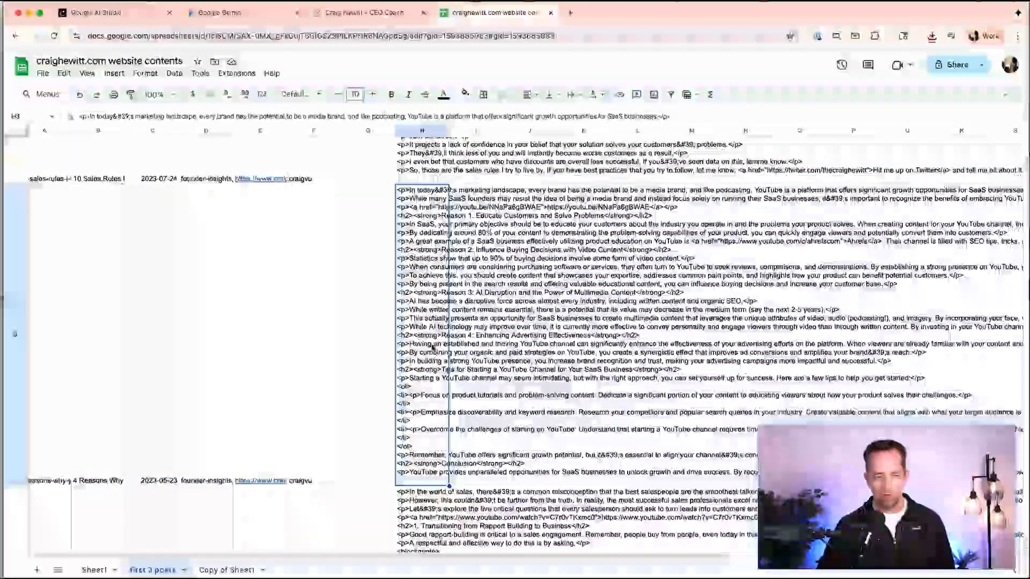
scroll(down, 3)
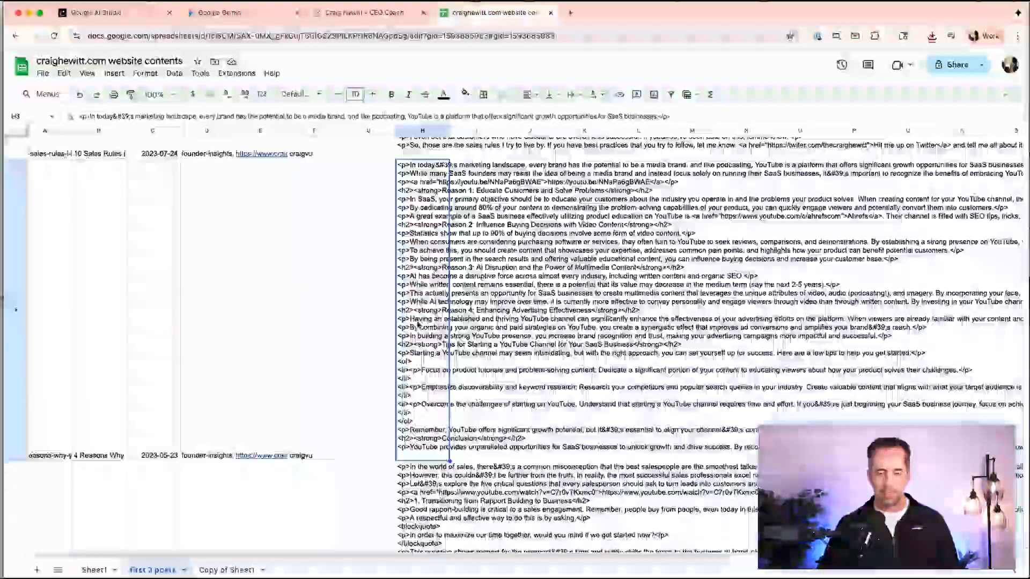
scroll(down, 3)
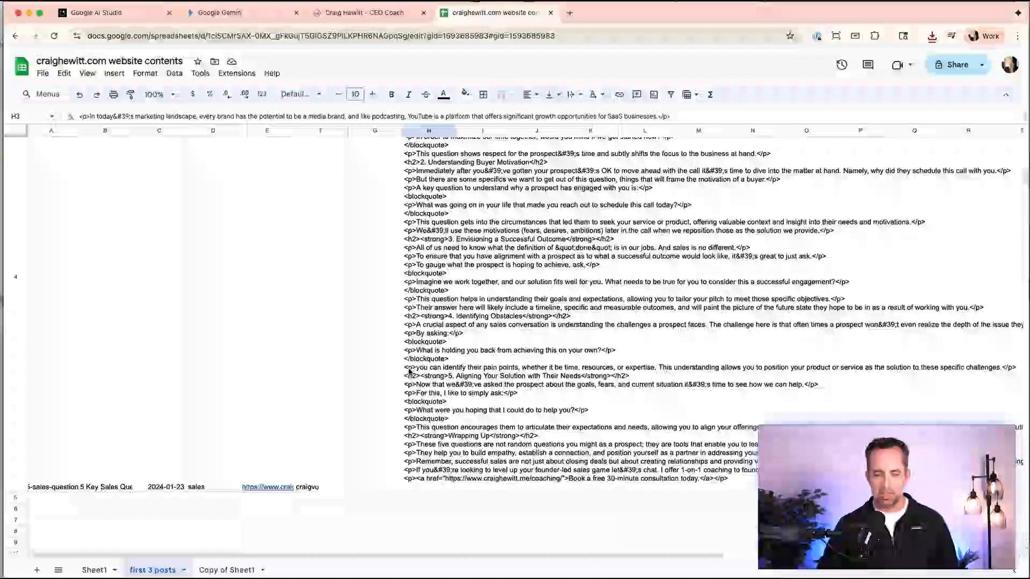
click(95, 12)
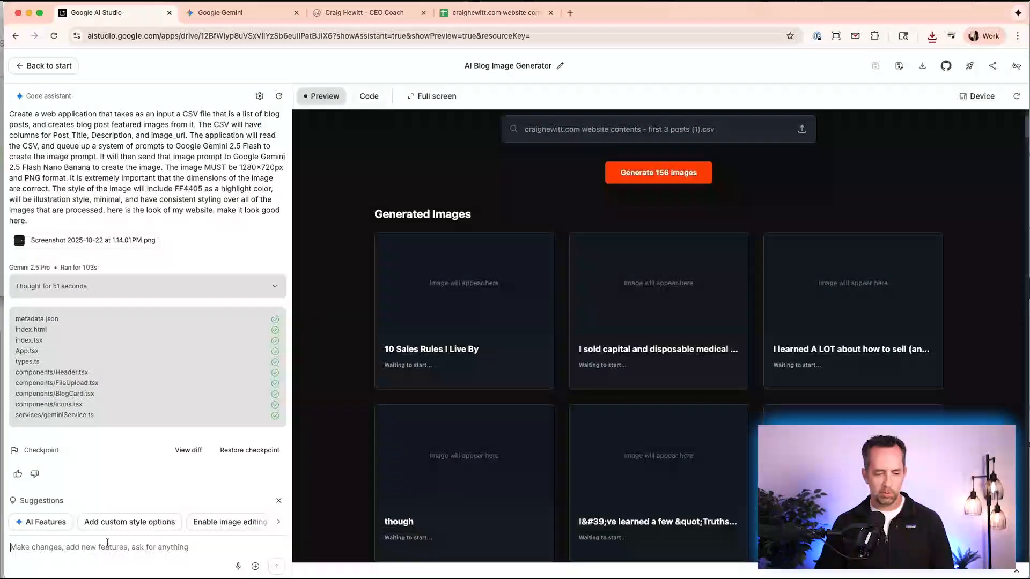
Ask the assistant to ignore paragraph and heading tags in the CSV, checking the posts spreadsheet.
click(237, 566)
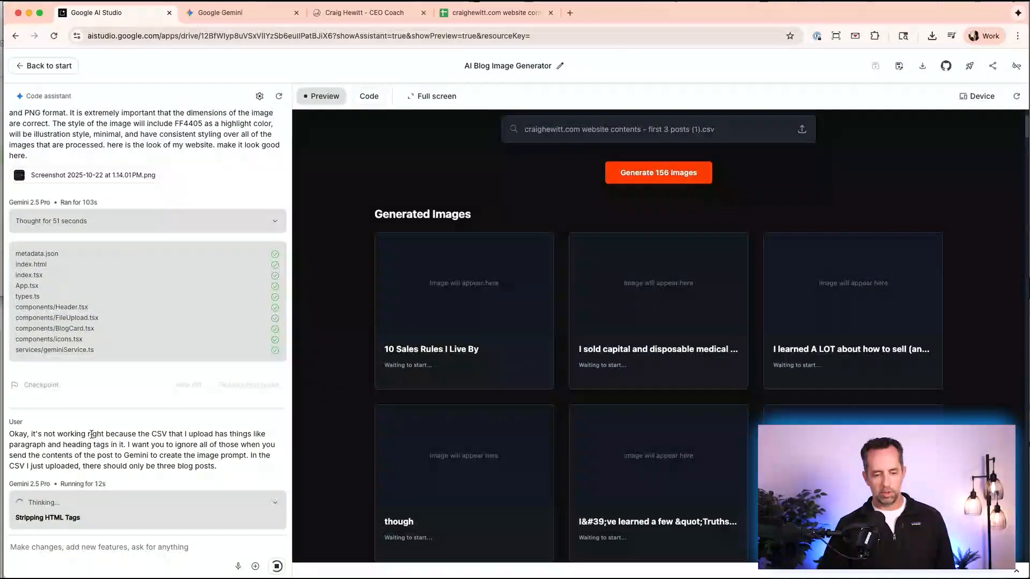
mouse_move(709, 432)
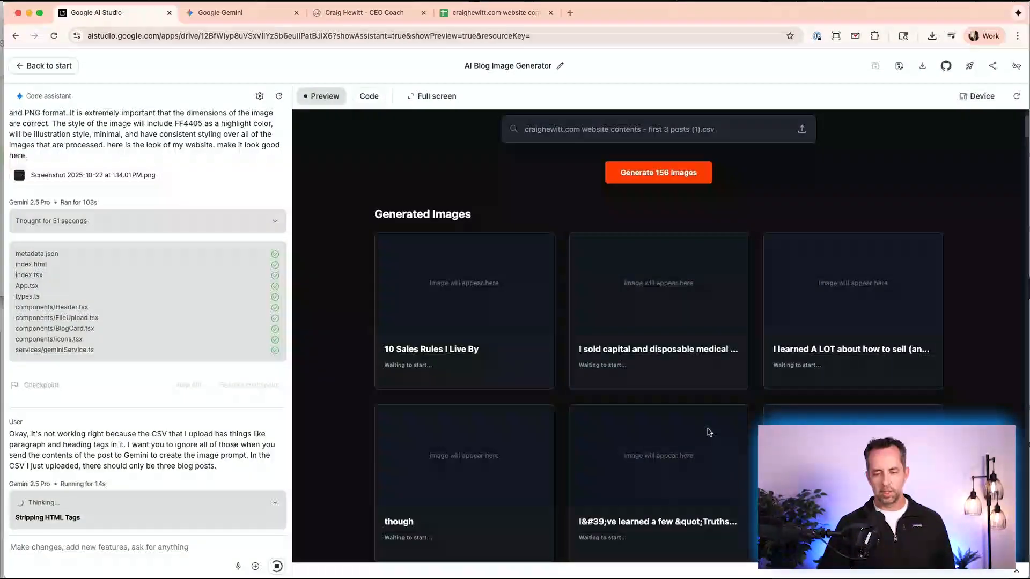
scroll(down, 3)
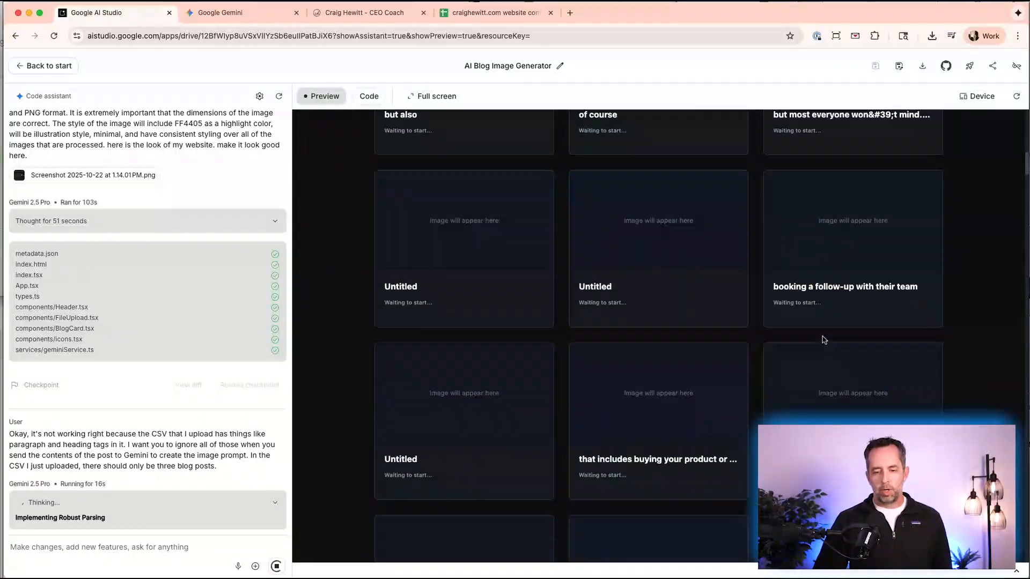
click(489, 12)
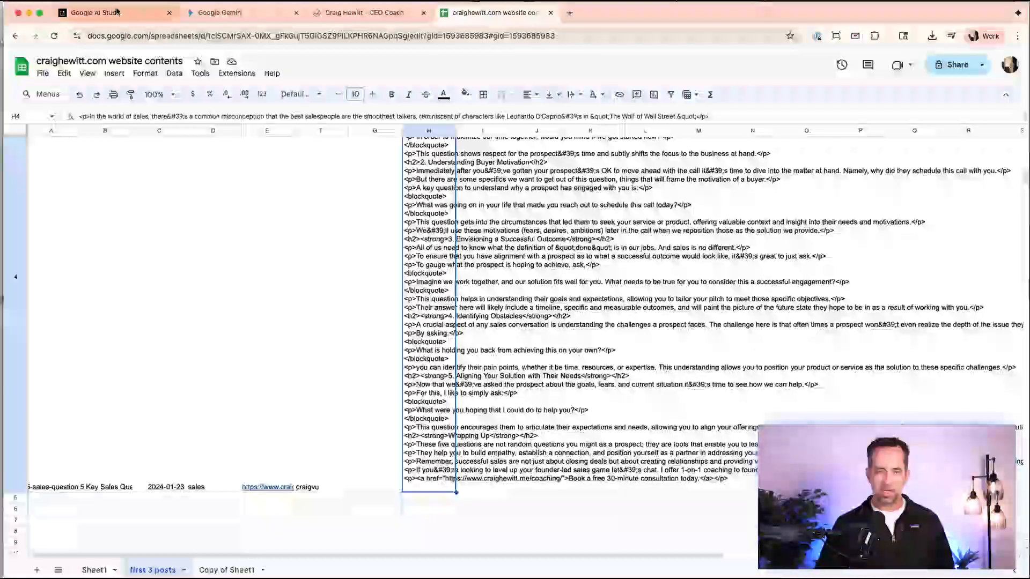
click(98, 12)
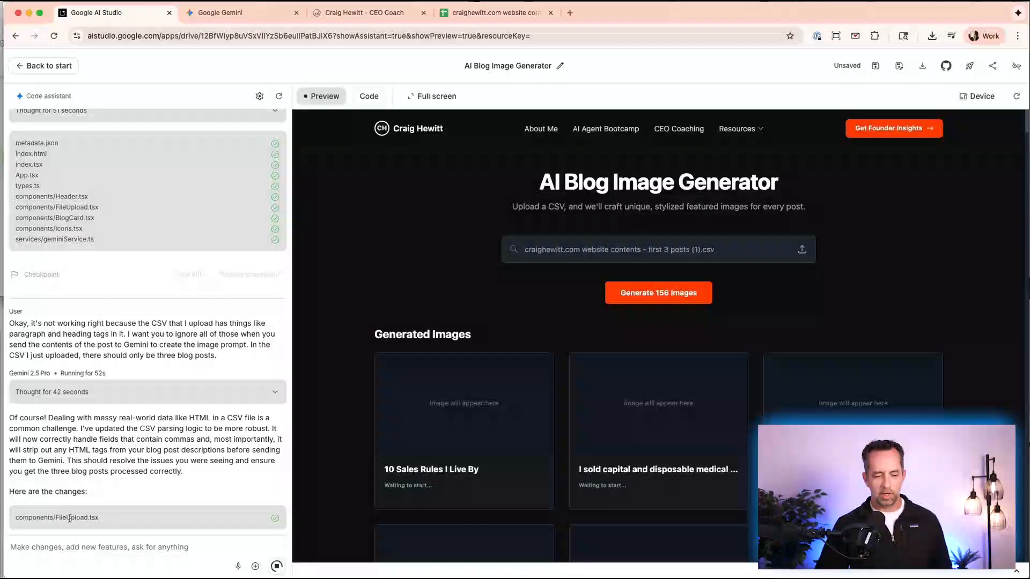
mouse_move(368, 96)
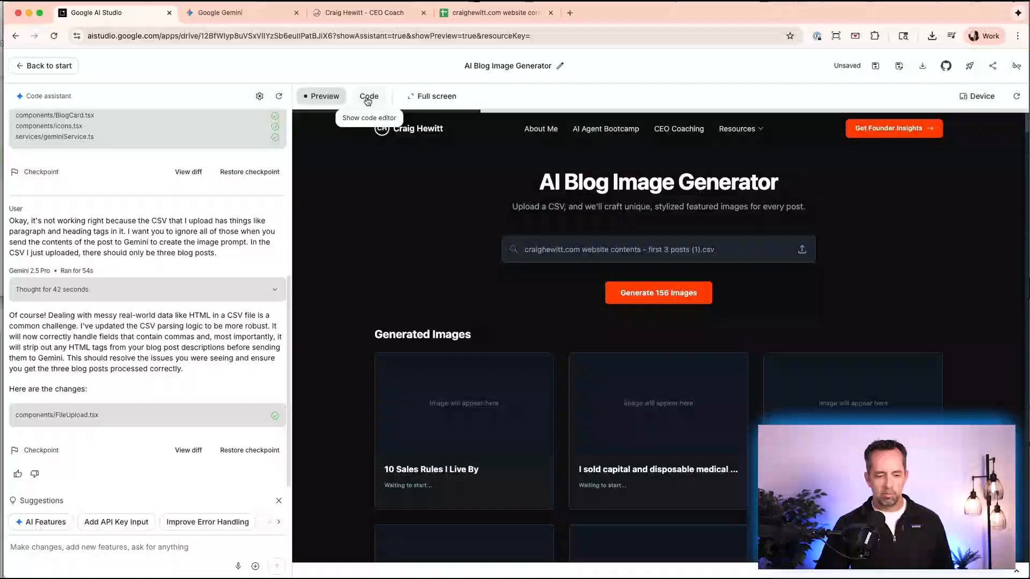
Inspect the updated FileUpload.tsx source, then return to the refreshed app preview.
click(368, 96)
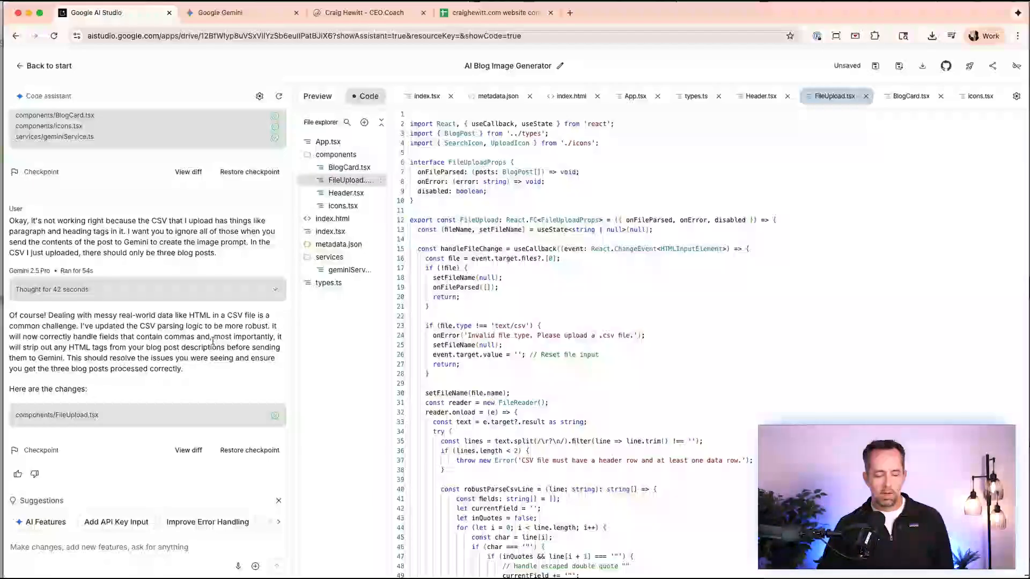
click(321, 96)
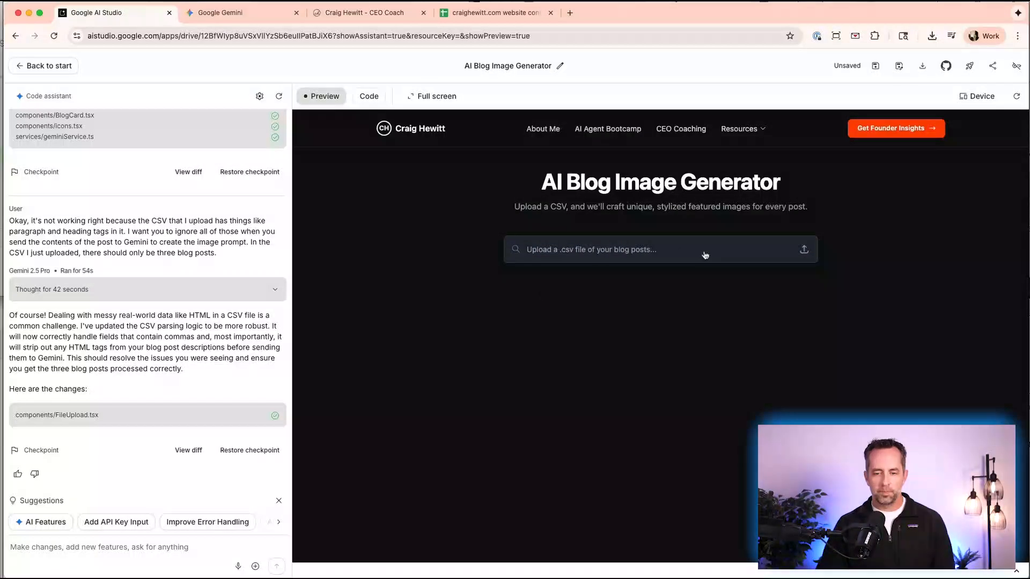
Re-upload the exported posts CSV and check the four posts against the spreadsheet.
click(804, 250)
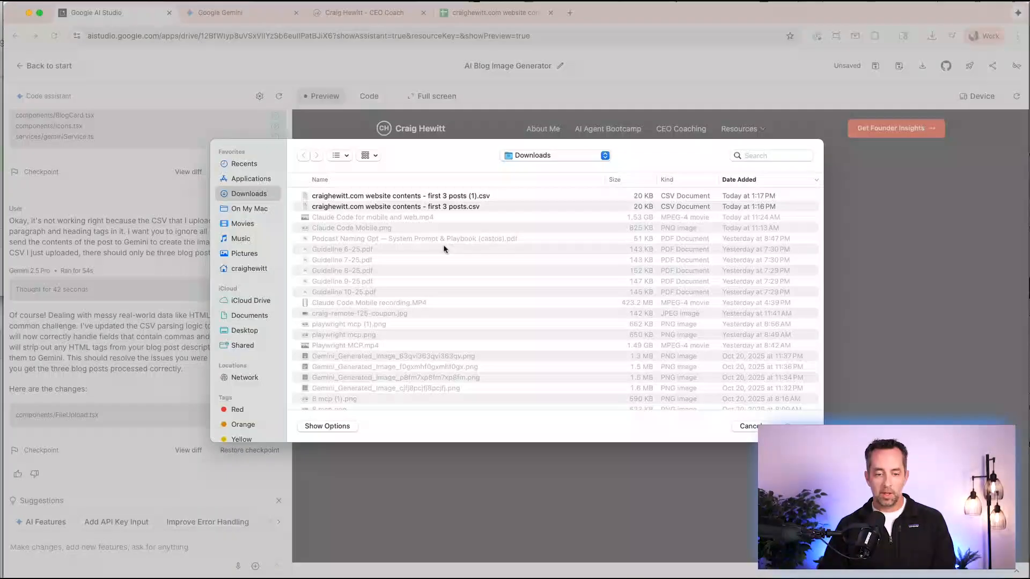
click(401, 196)
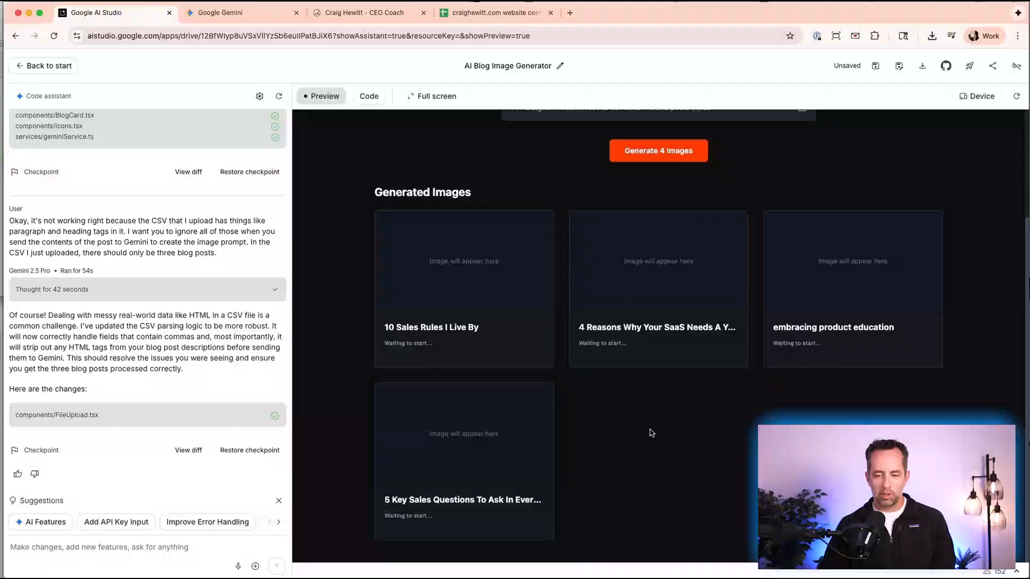
mouse_move(524, 97)
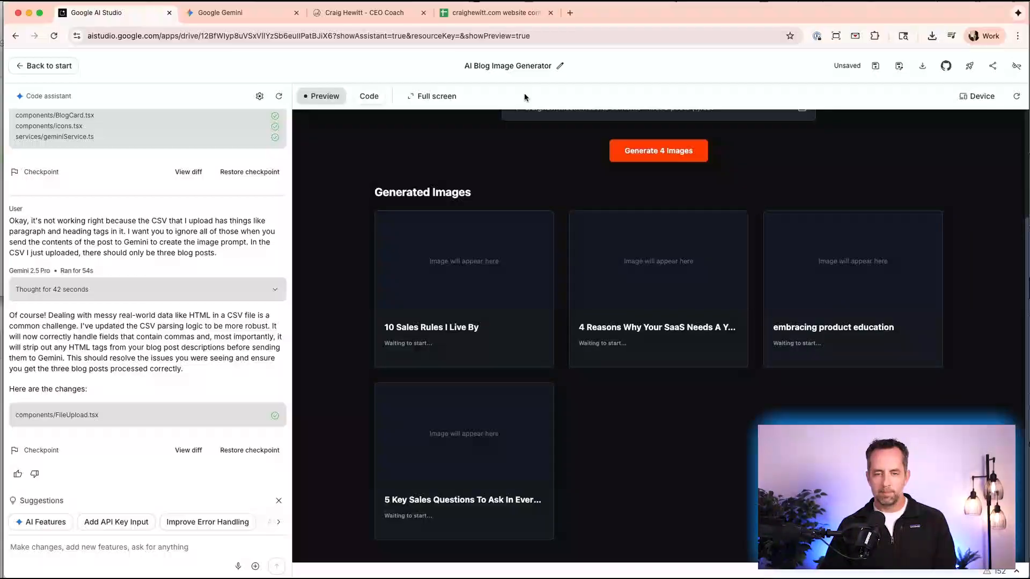
click(489, 12)
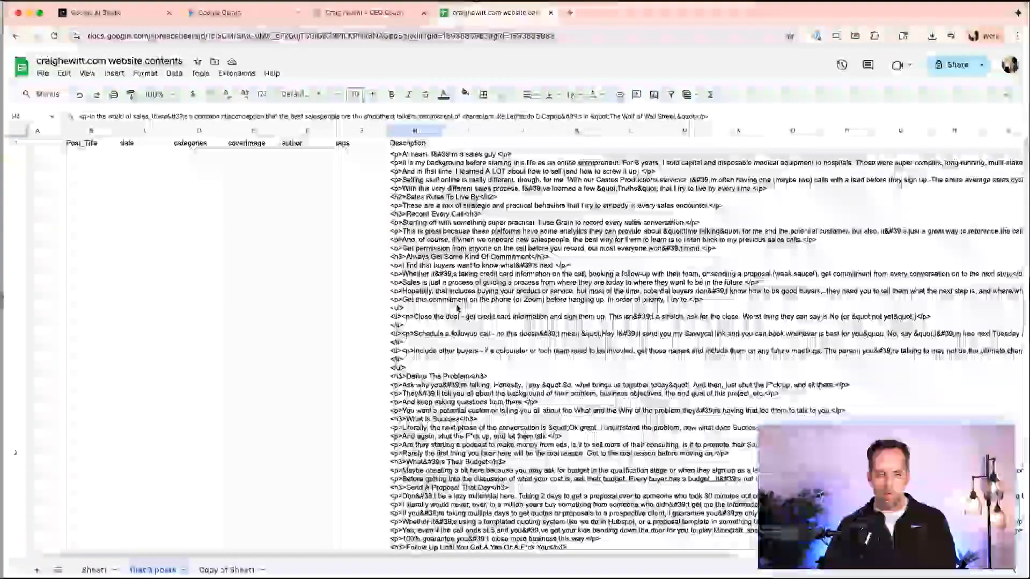
scroll(down, 3)
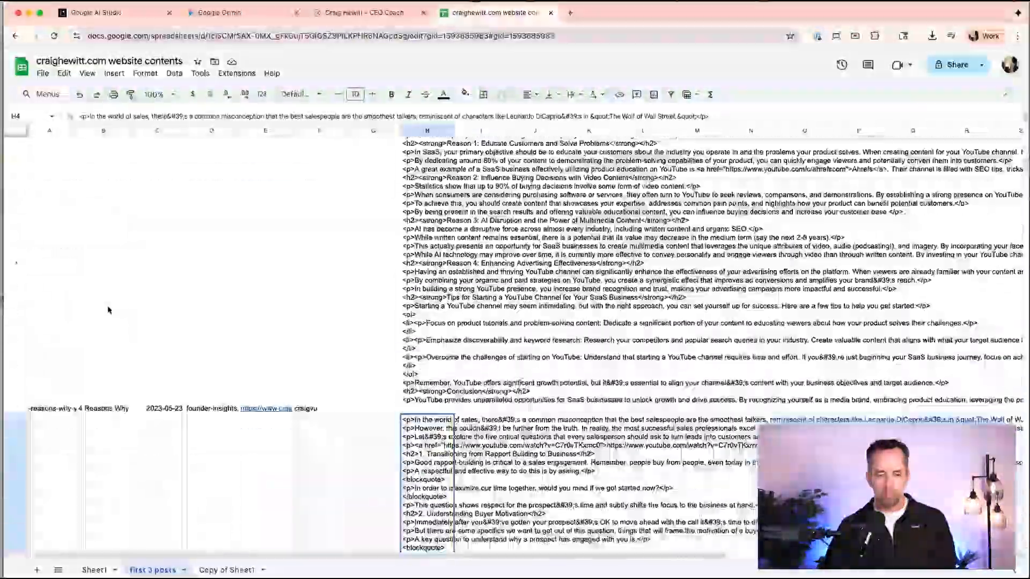
scroll(down, 3)
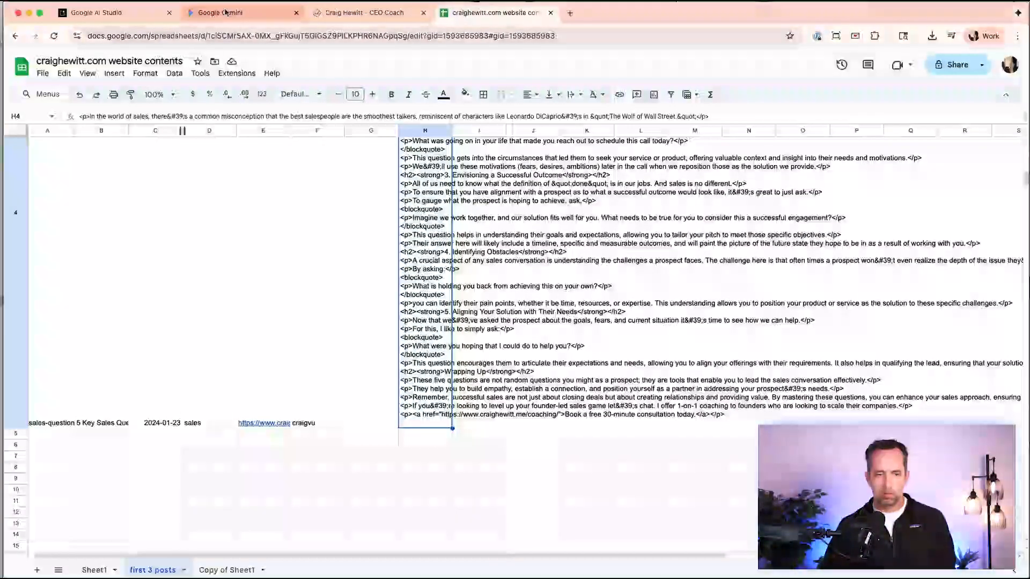
click(114, 12)
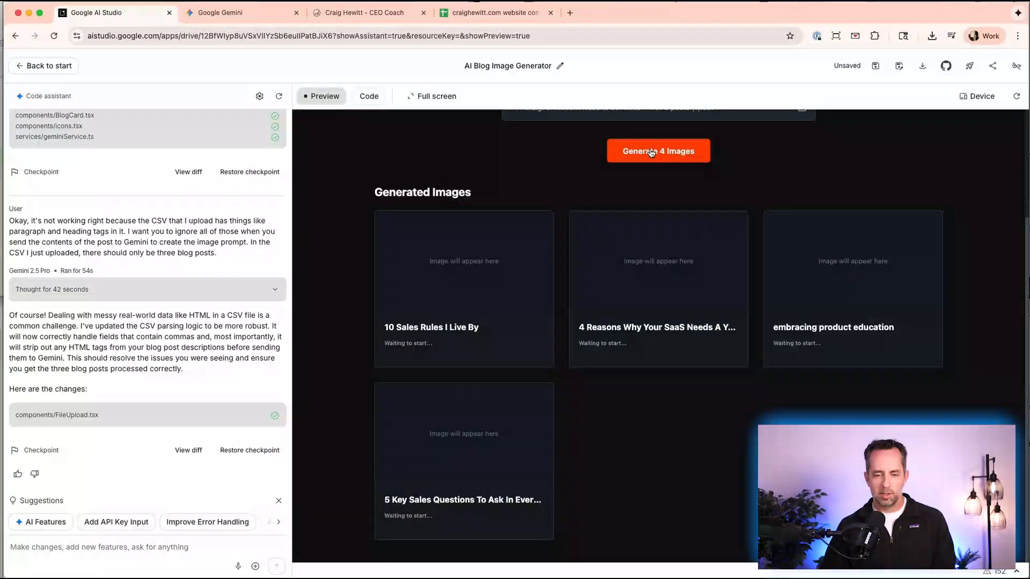
Generate images for all four posts, comparing with the existing blog page while they render.
click(658, 151)
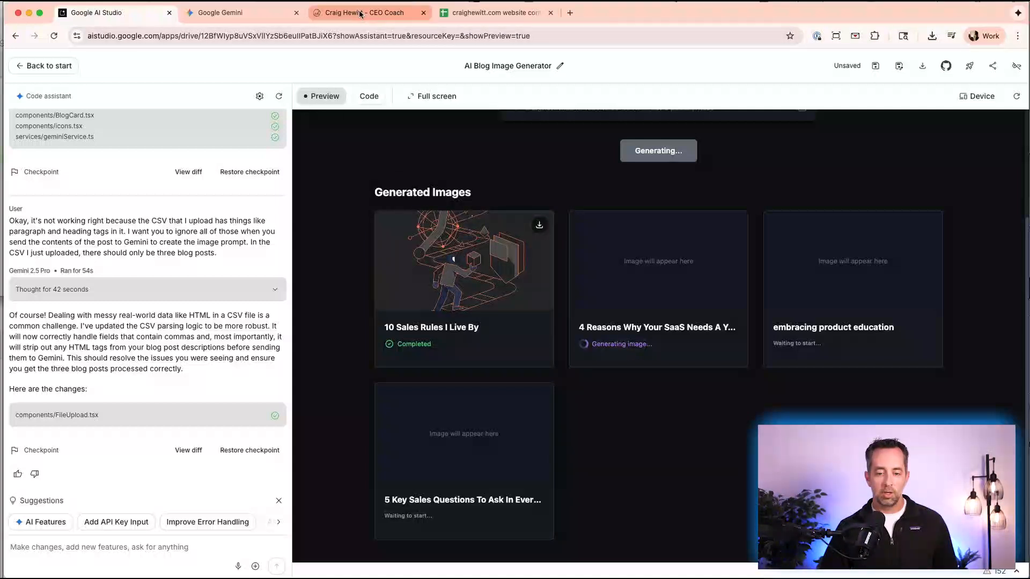
click(364, 13)
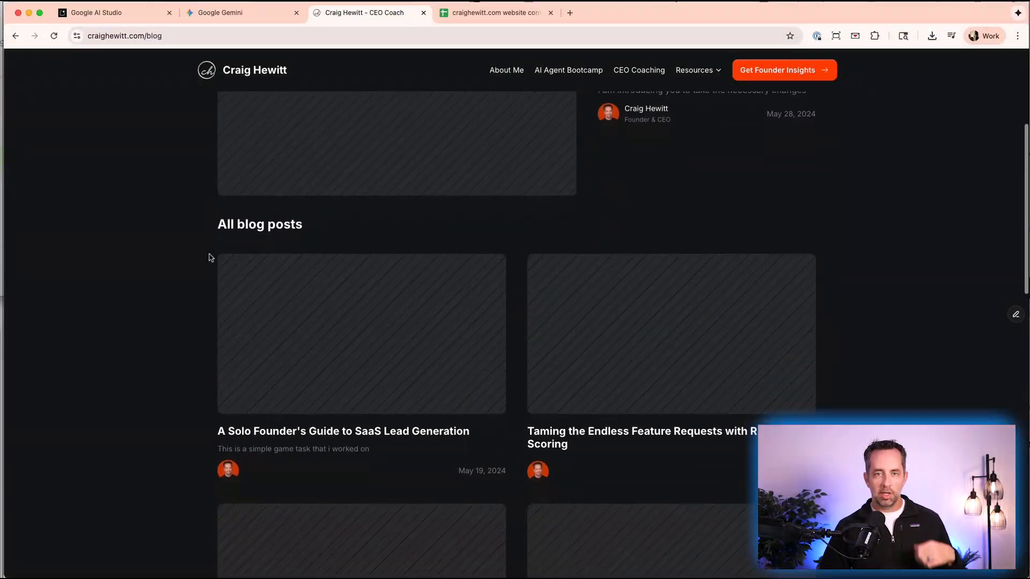
scroll(up, 3)
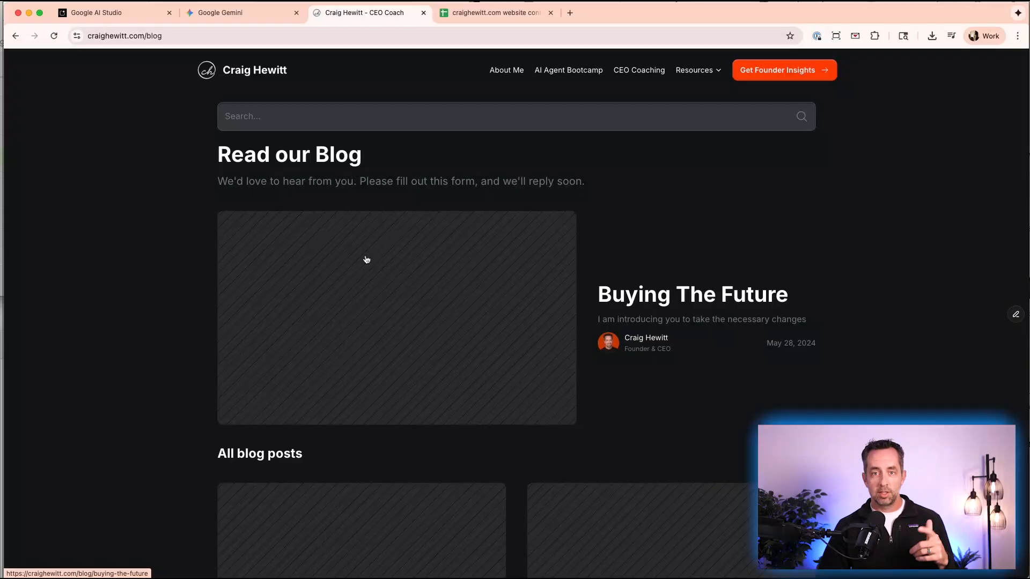
scroll(down, 3)
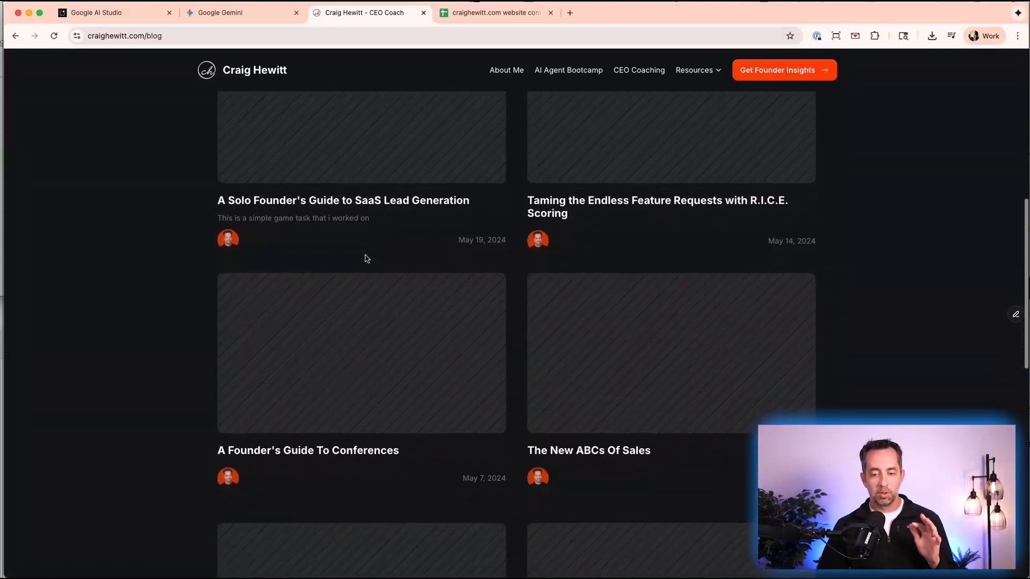
scroll(down, 3)
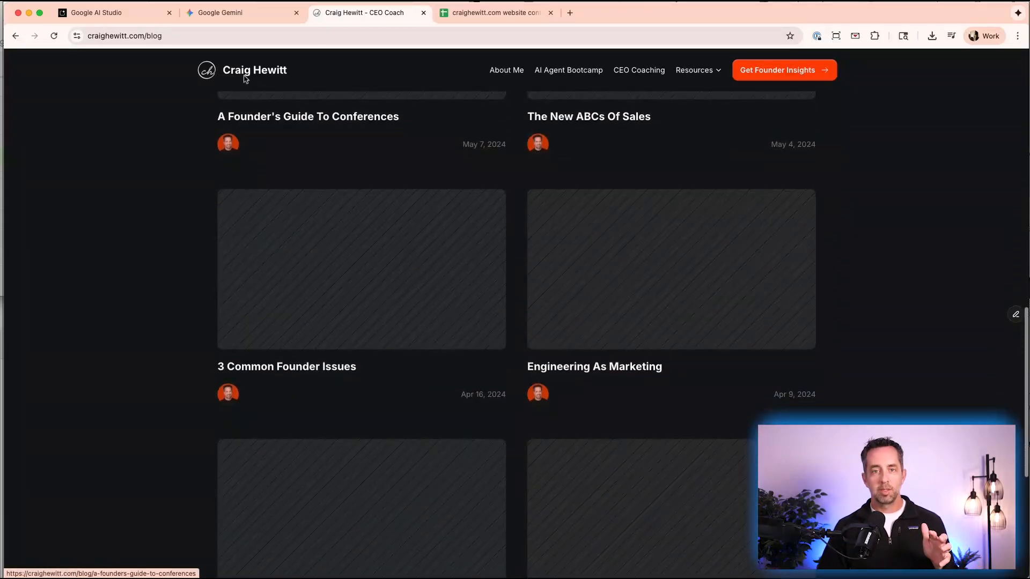
mouse_move(111, 11)
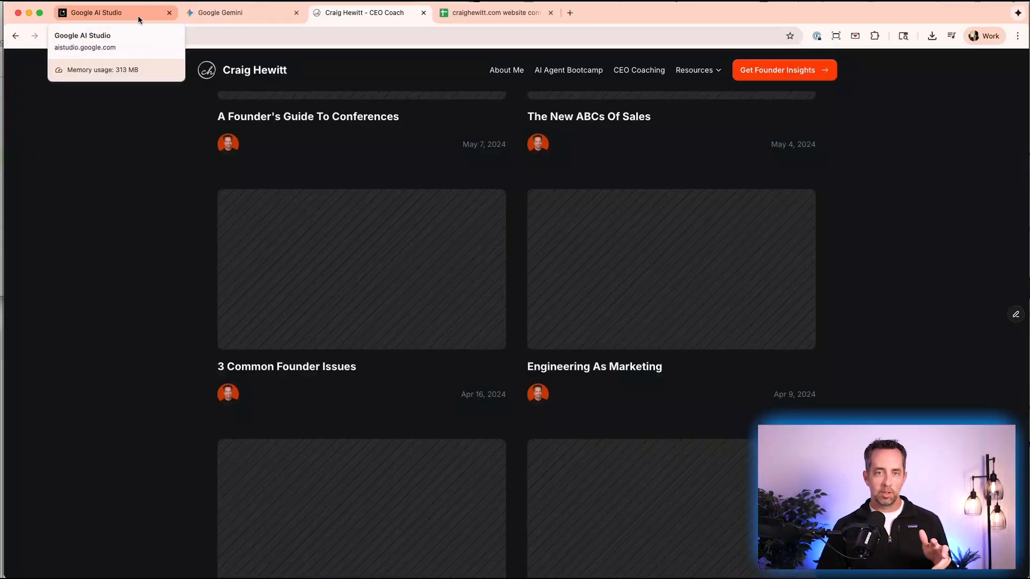
click(115, 13)
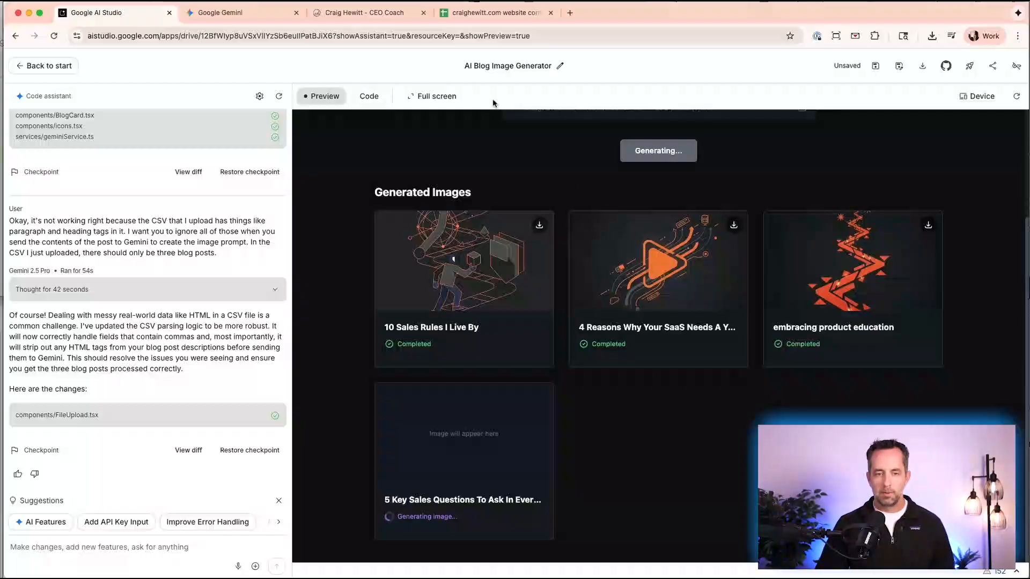
click(358, 13)
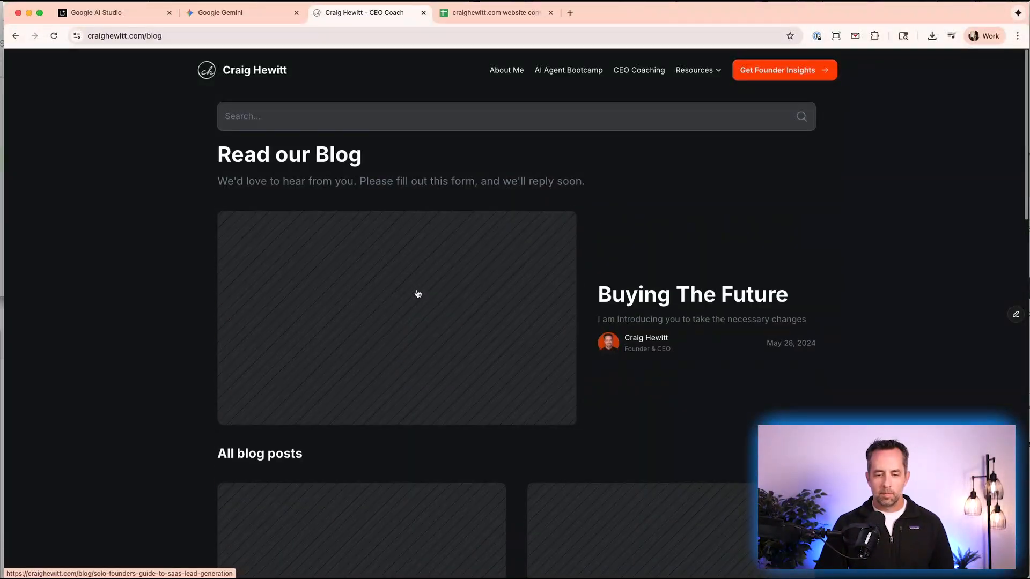
click(115, 13)
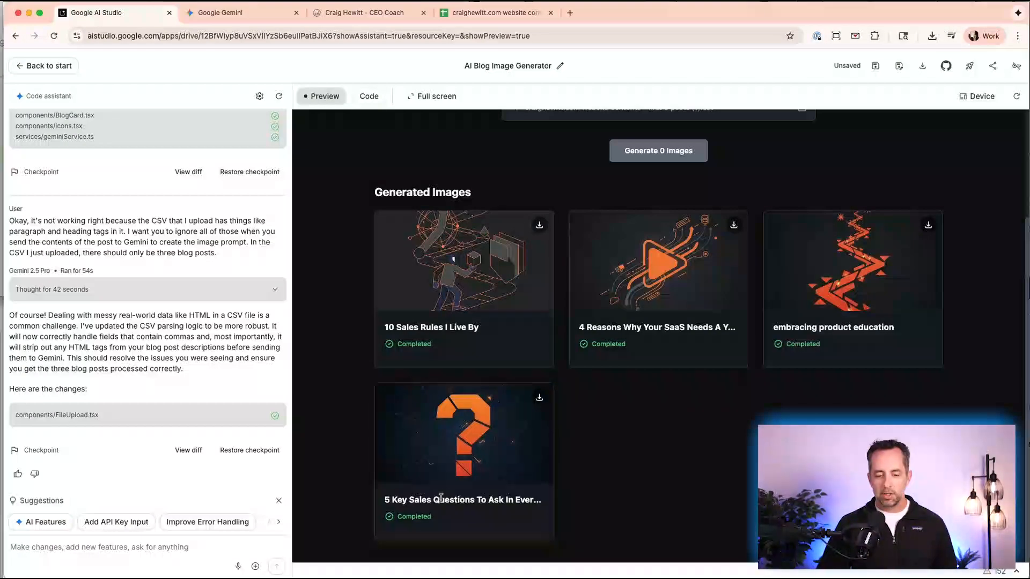
Draft a request for 1280×720 PNG images via Gemini Nano Banana instead of squares.
click(931, 35)
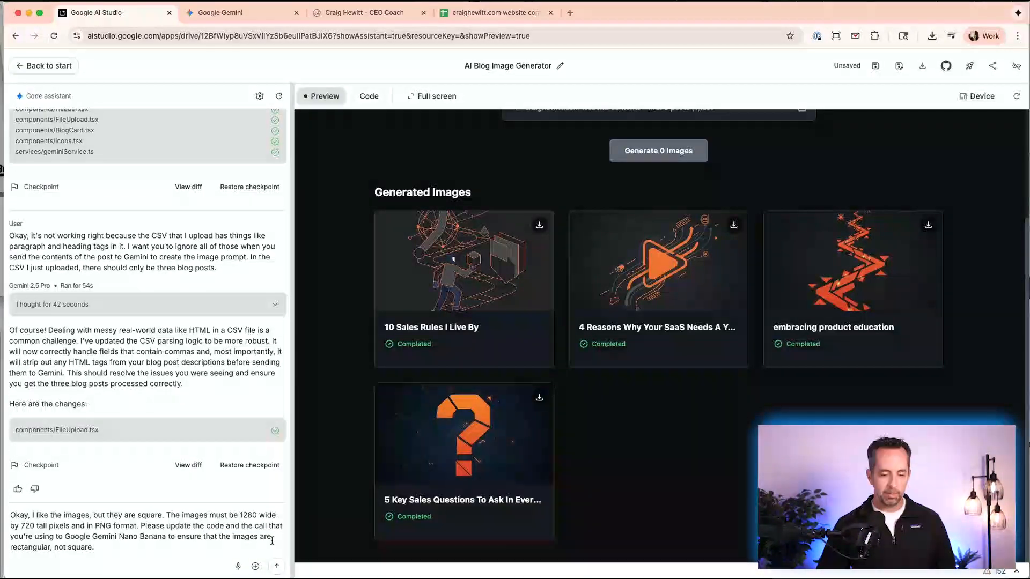
Send the rectangular-image request, then browse the project's source files in Code view.
click(277, 567)
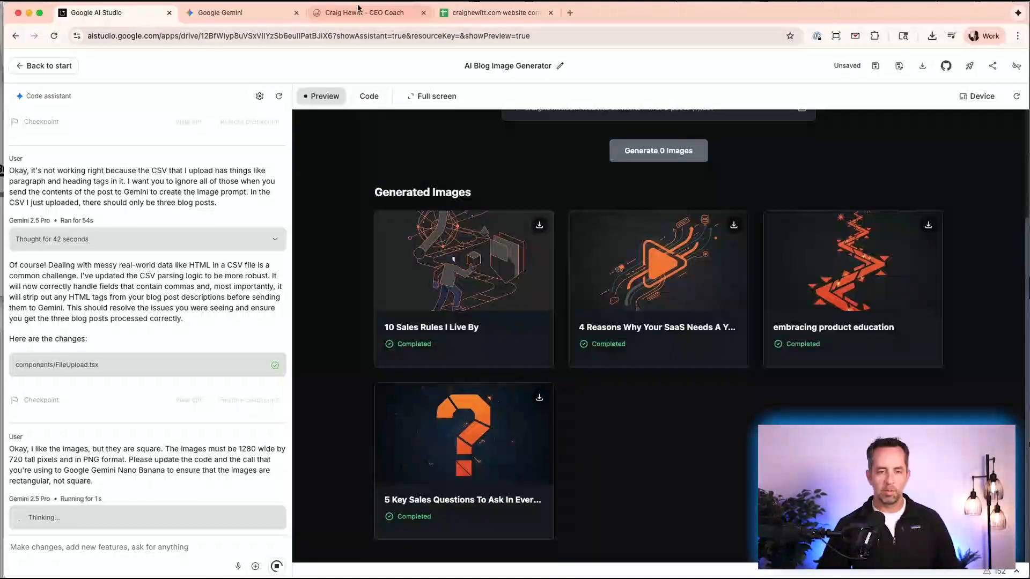
click(365, 12)
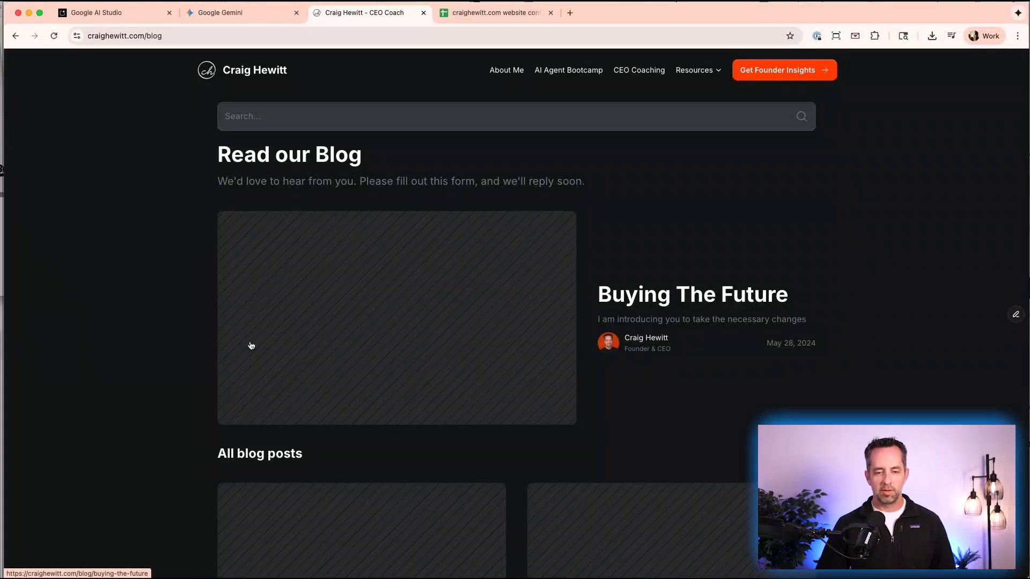
mouse_move(371, 226)
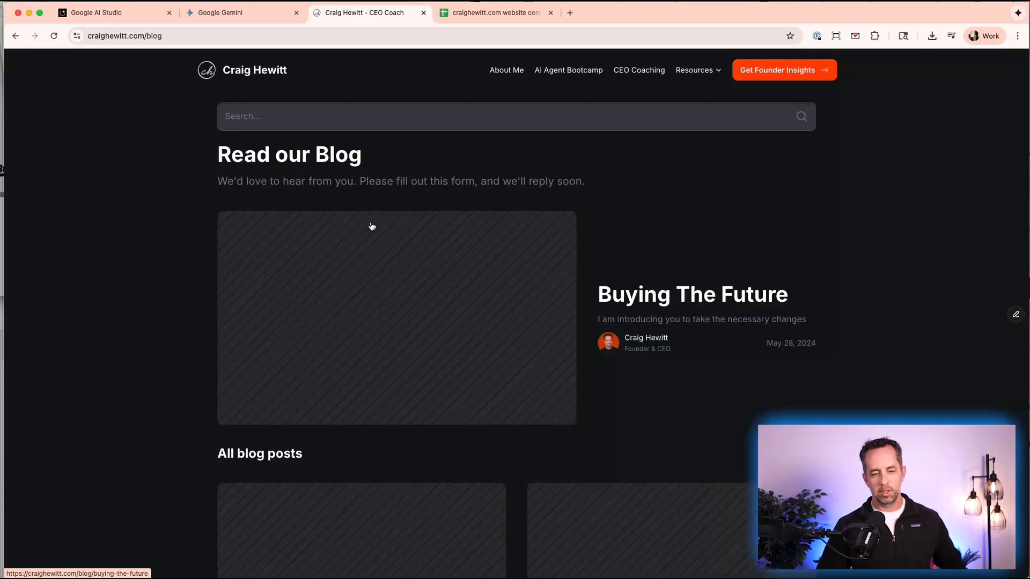
click(96, 12)
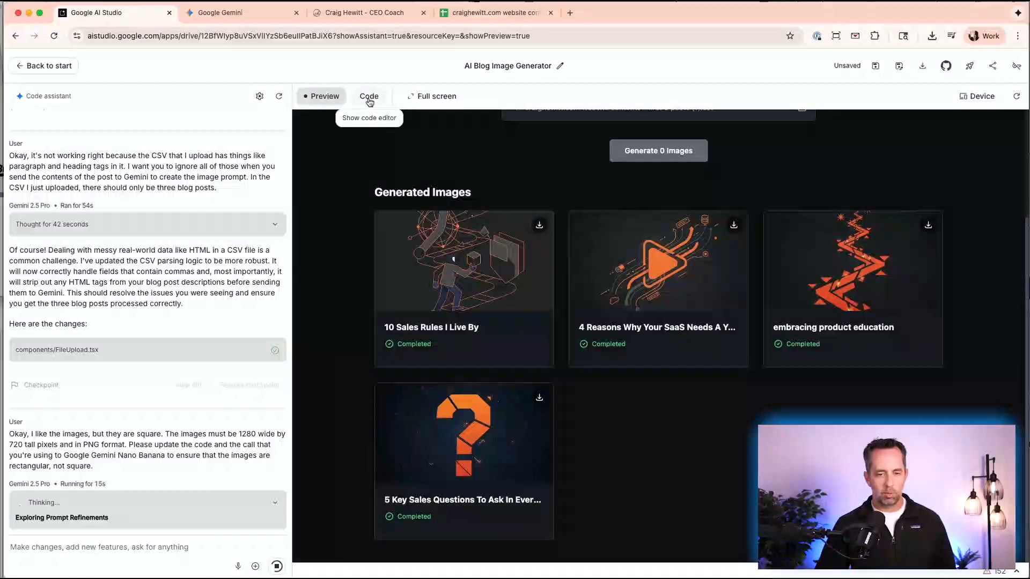
click(369, 96)
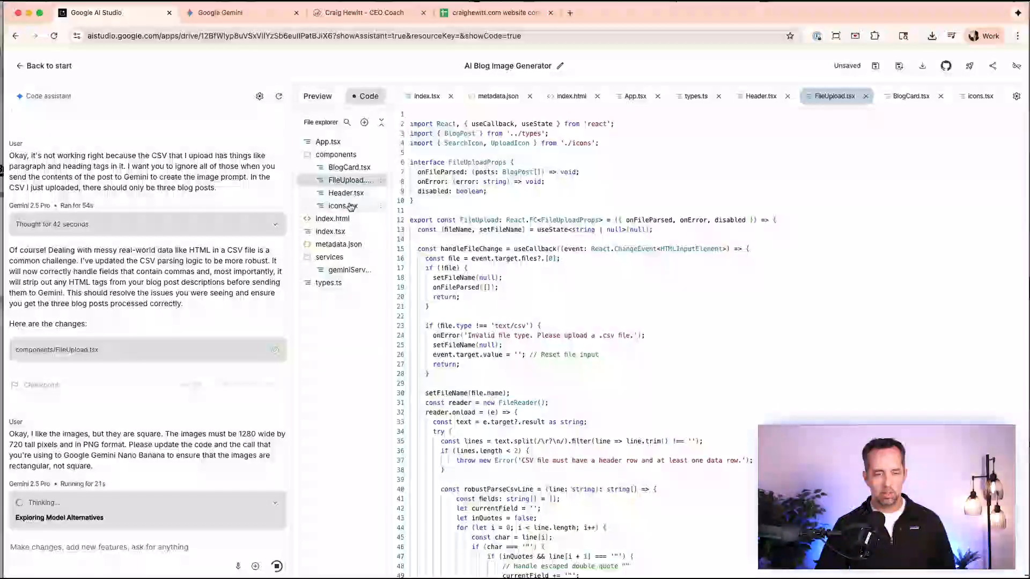
click(911, 96)
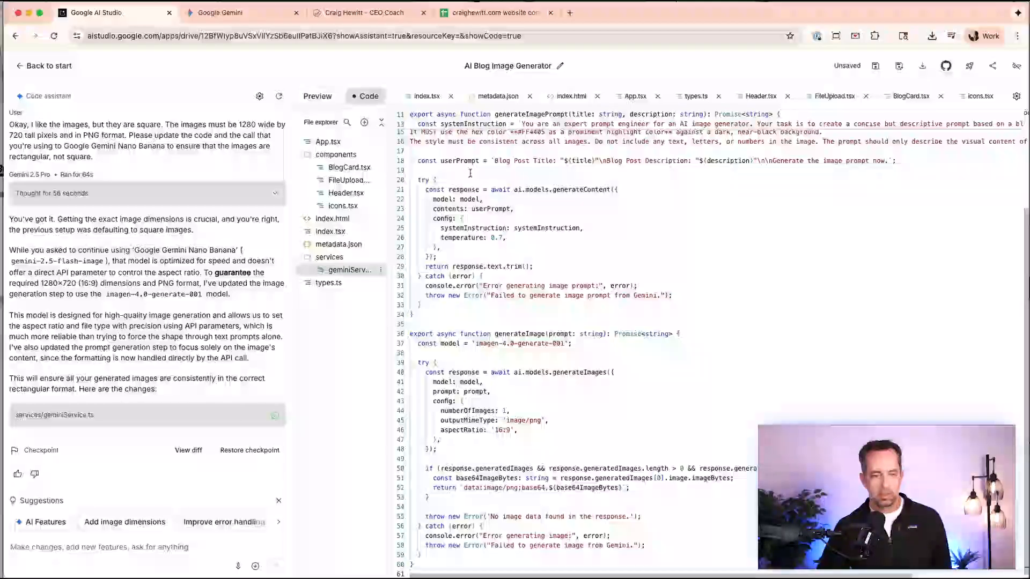
Return to the rebuilt app preview and begin uploading the blog posts CSV.
click(320, 96)
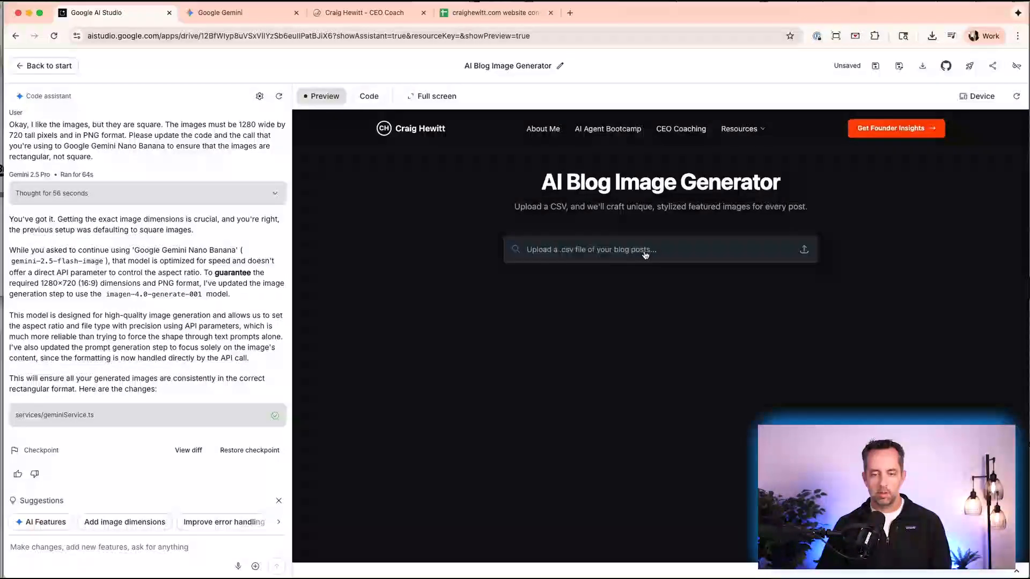
click(658, 249)
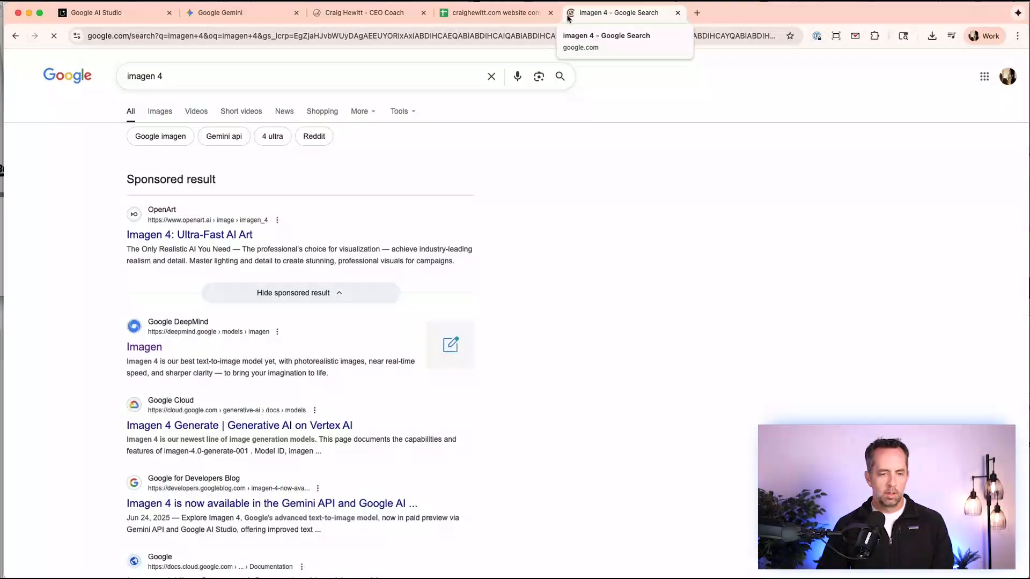
Browse the Google DeepMind Imagen model page from the search results, then close it.
click(144, 347)
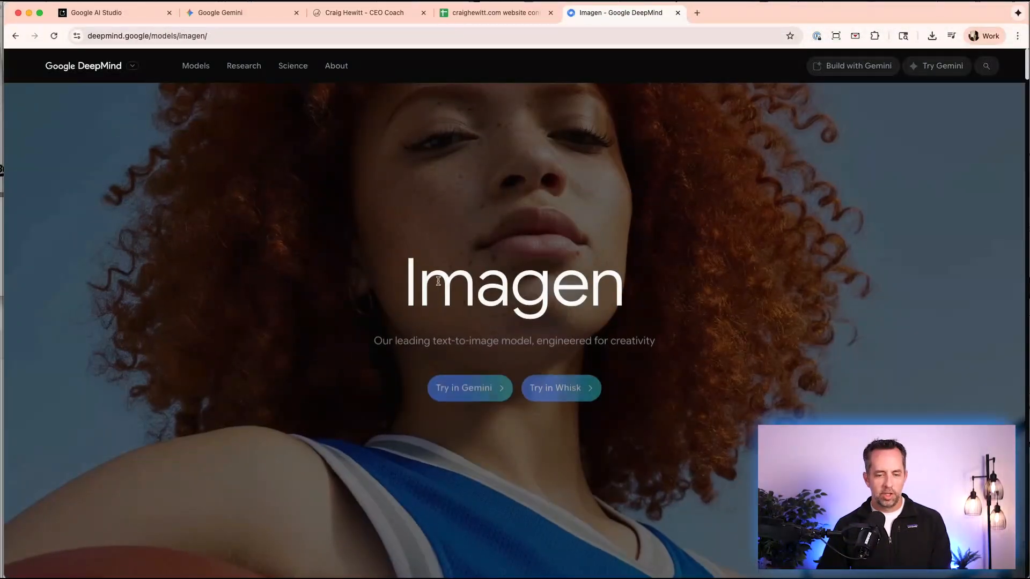
scroll(down, 3)
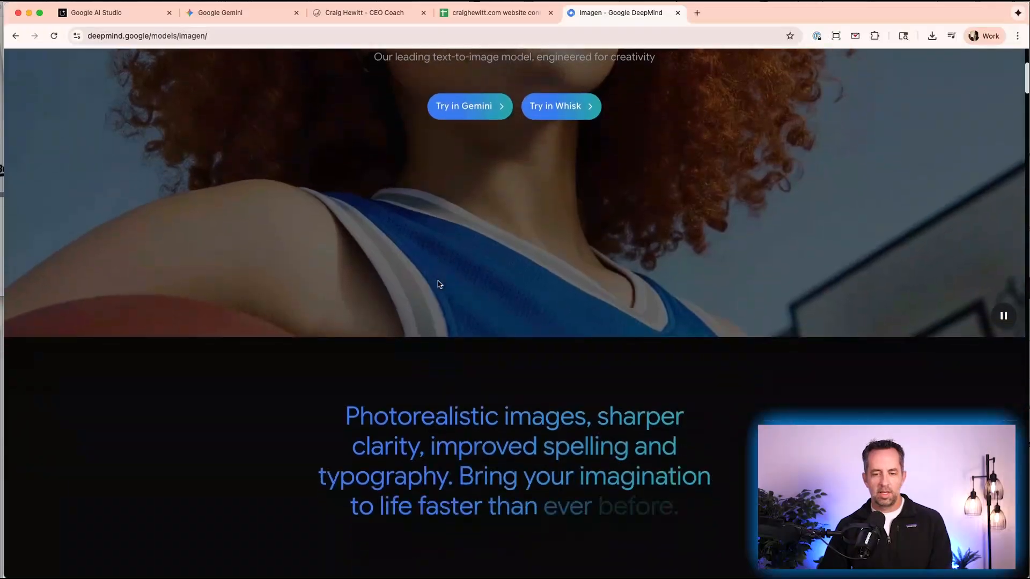
scroll(down, 3)
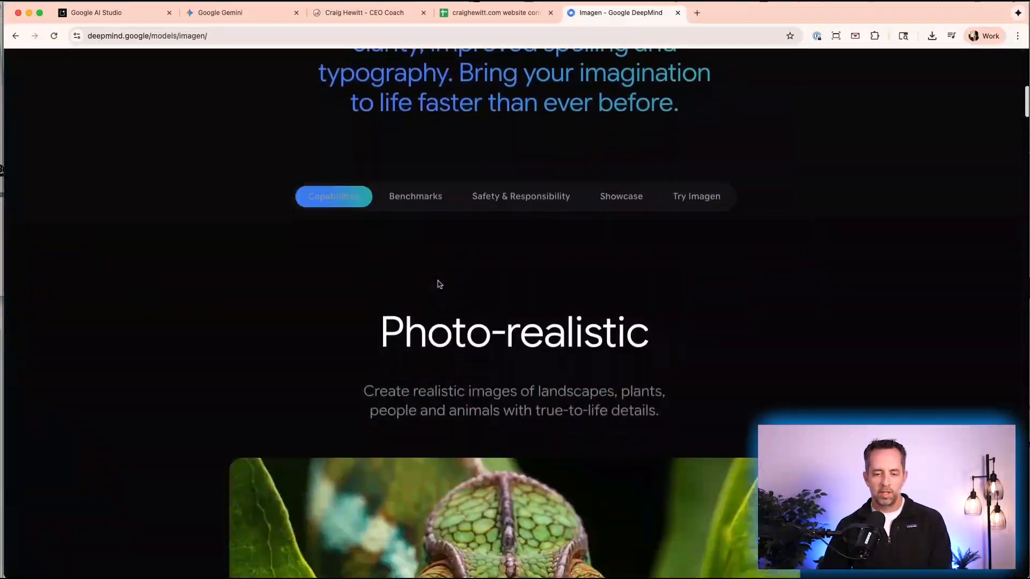
scroll(up, 3)
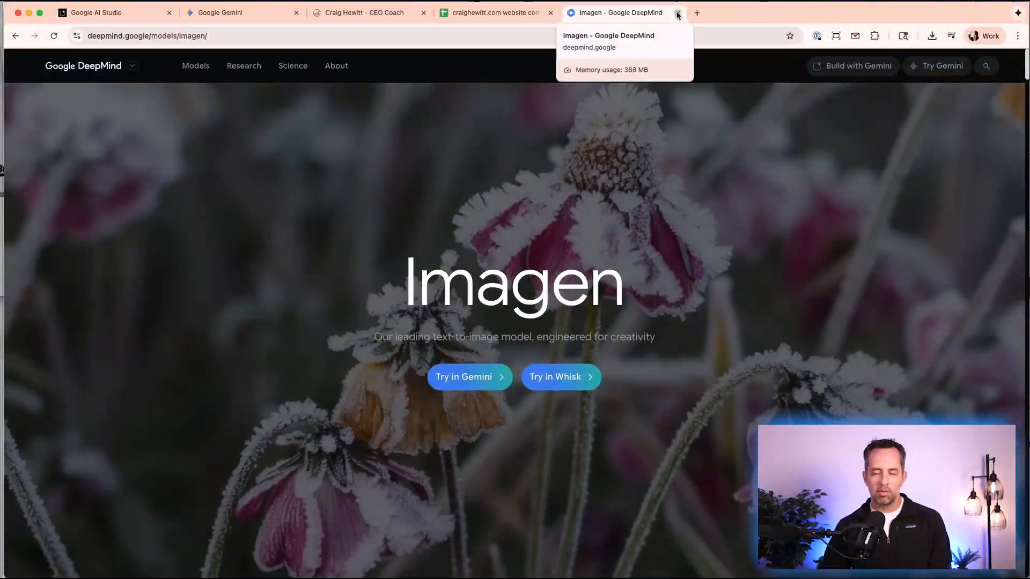
click(115, 12)
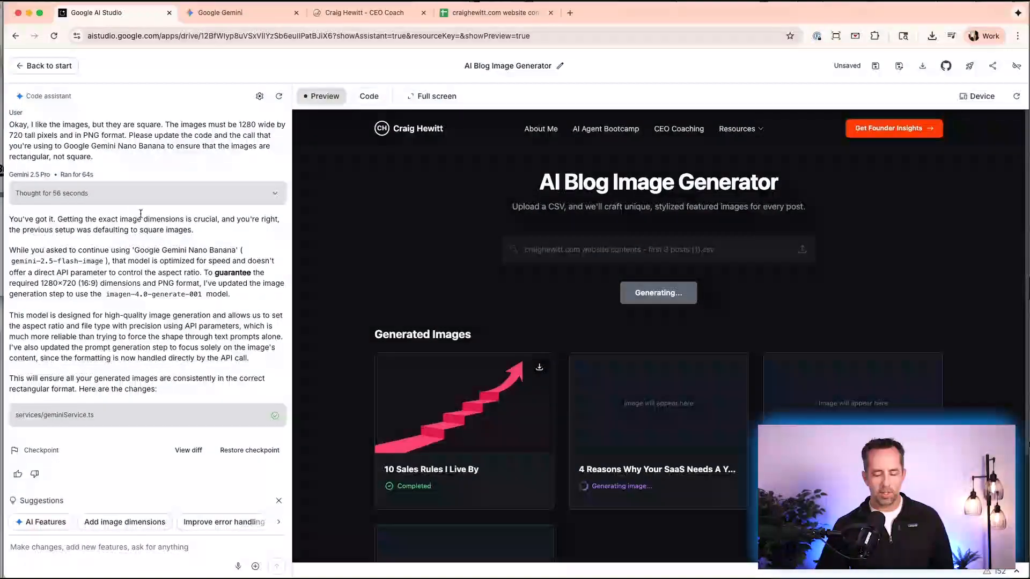
Download the orange-arrow embracing product education image and open the PNG.
scroll(down, 3)
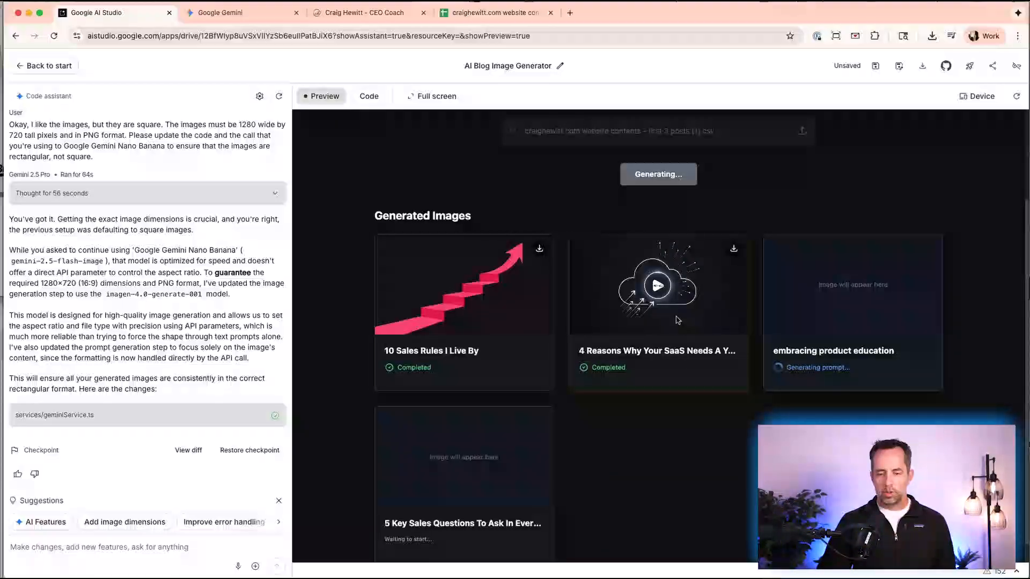
mouse_move(720, 246)
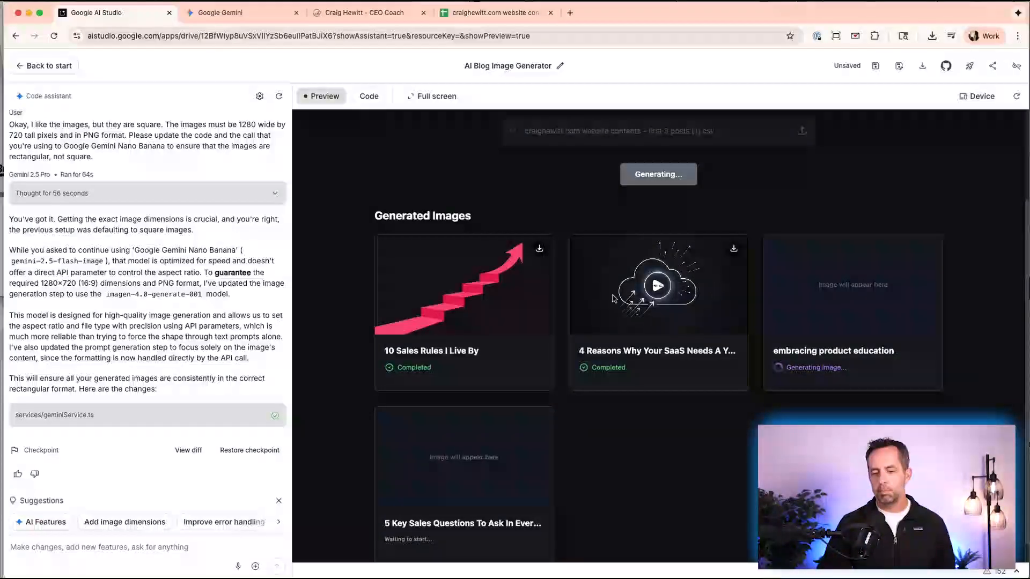
click(539, 249)
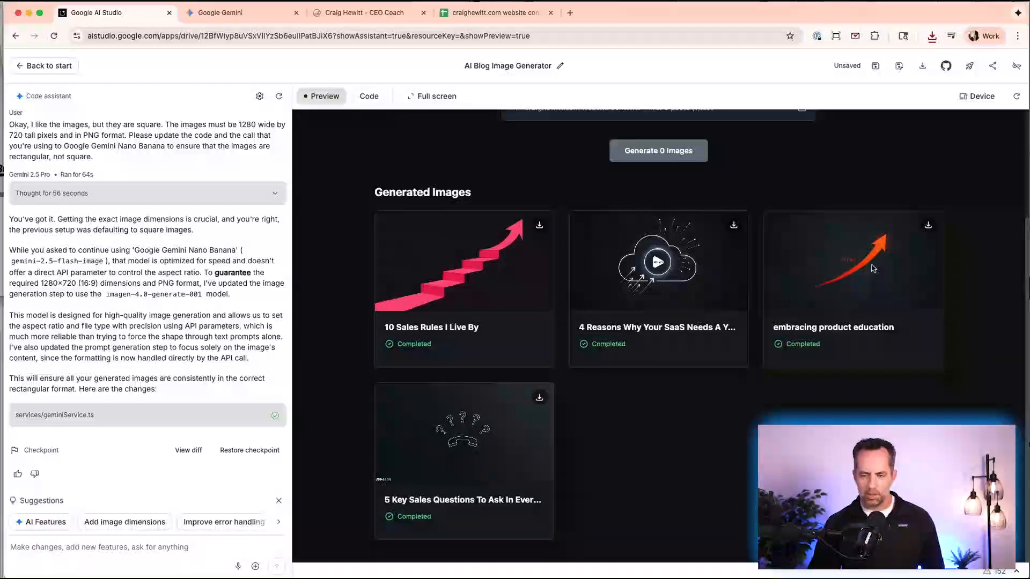
click(930, 36)
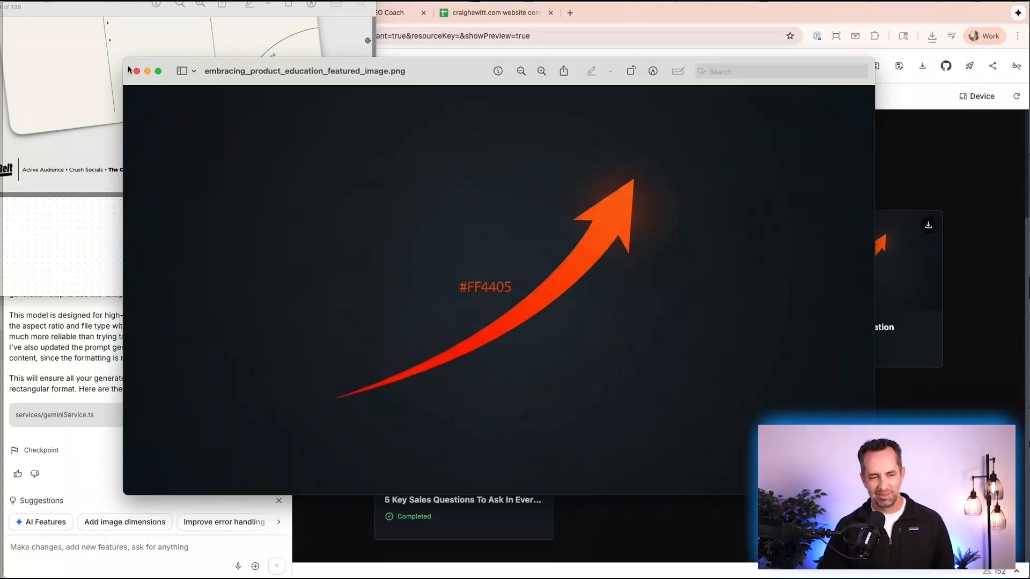
Close the downloaded product education PNG in Preview.
click(135, 71)
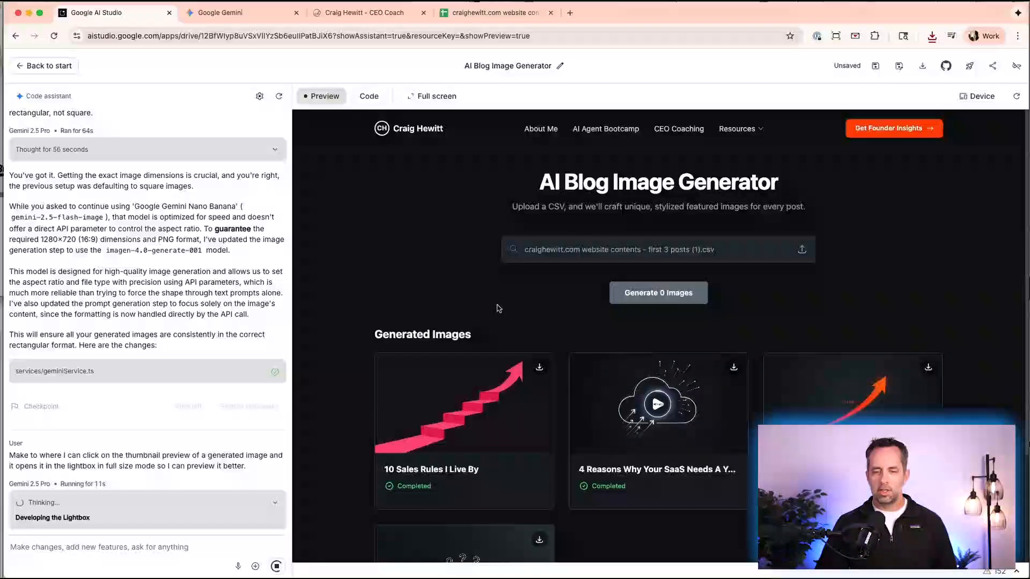
Scroll the lightbox code changes, then switch to the website contents spreadsheet.
scroll(down, 3)
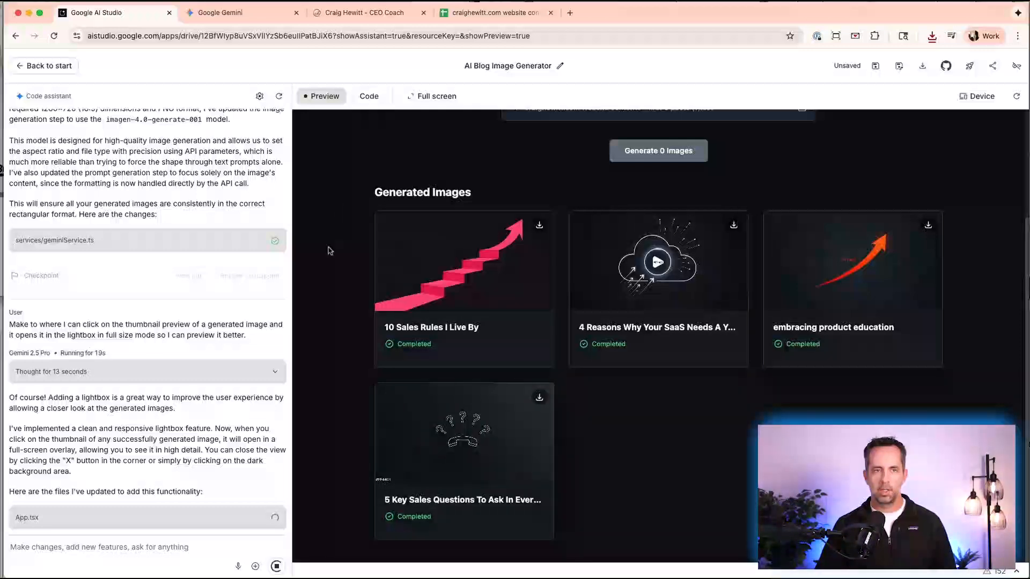
mouse_move(328, 295)
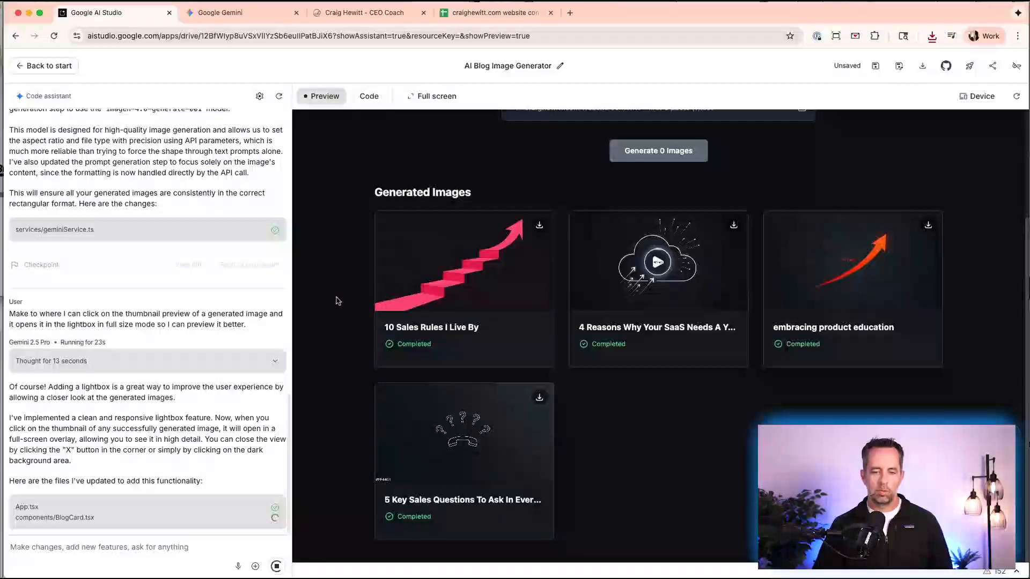
click(489, 11)
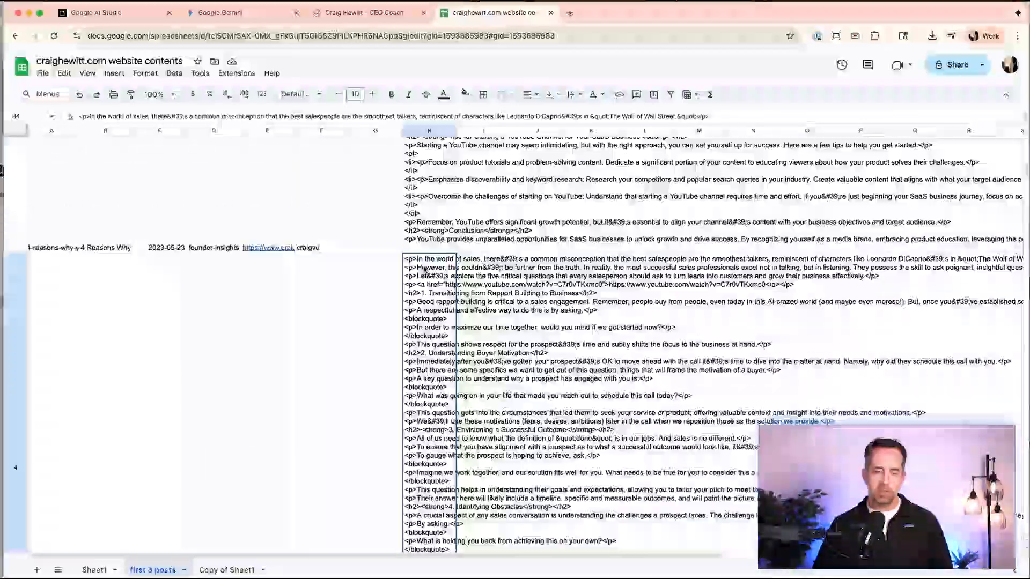
Return to the AI Studio generator after reviewing the first 3 posts' HTML.
click(99, 12)
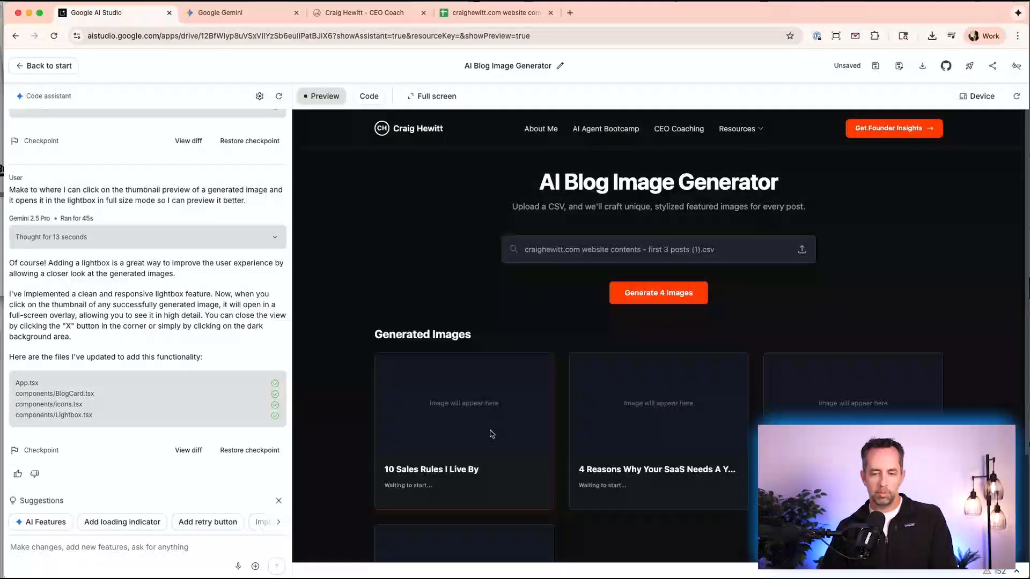
Generate images for all four posts and test the lightbox on the sales rules image.
click(657, 293)
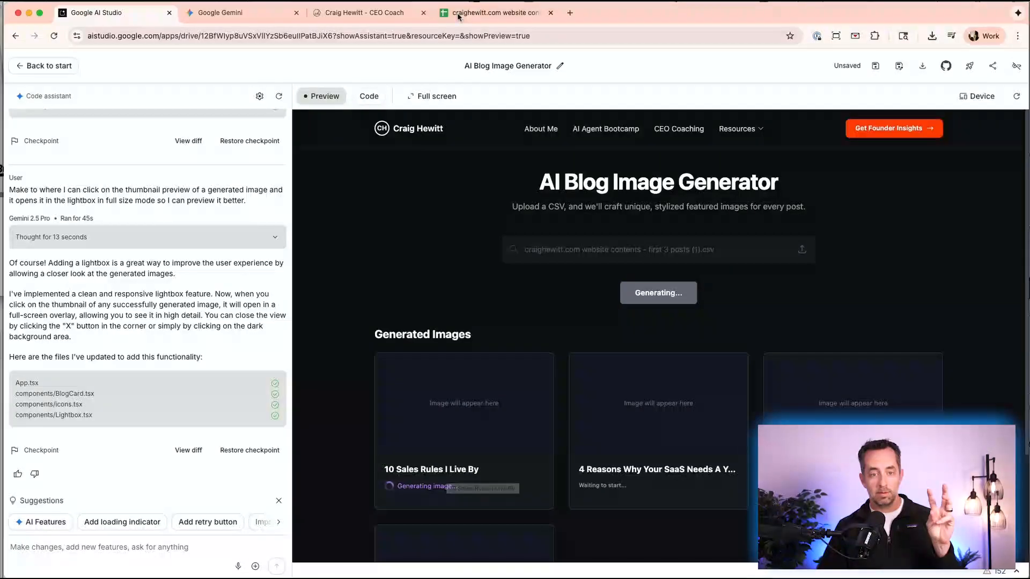
mouse_move(360, 12)
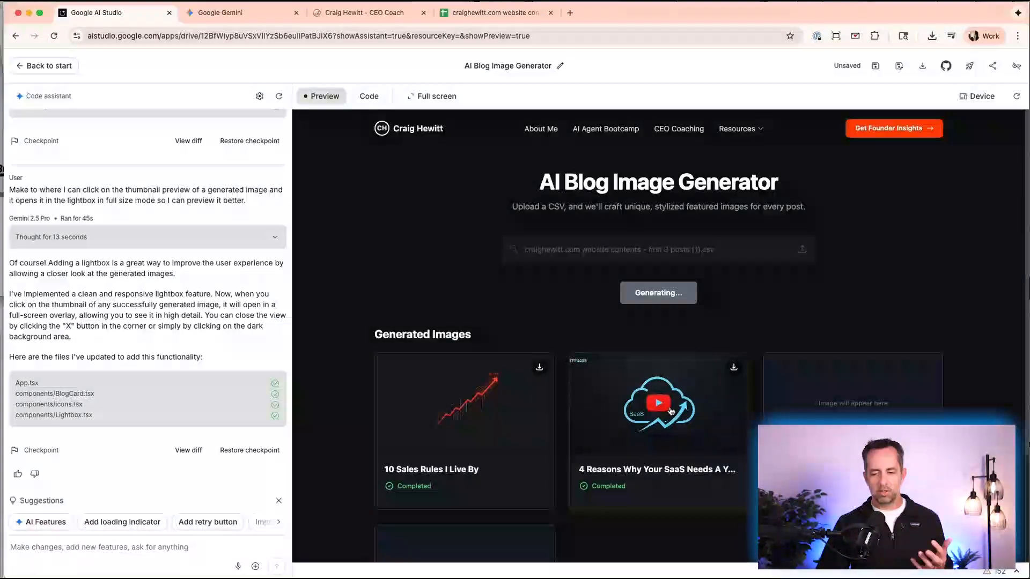
scroll(down, 3)
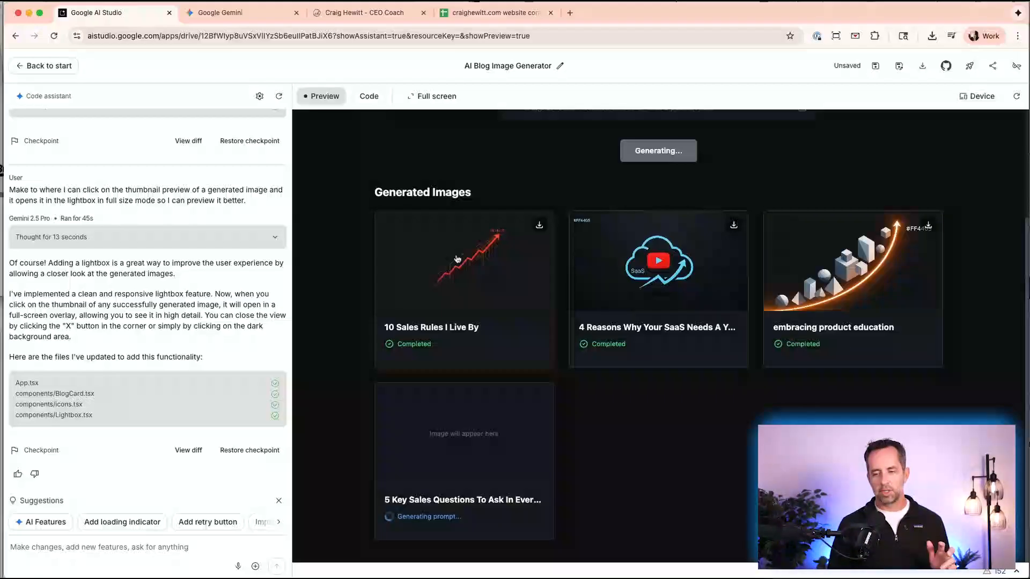
mouse_move(507, 274)
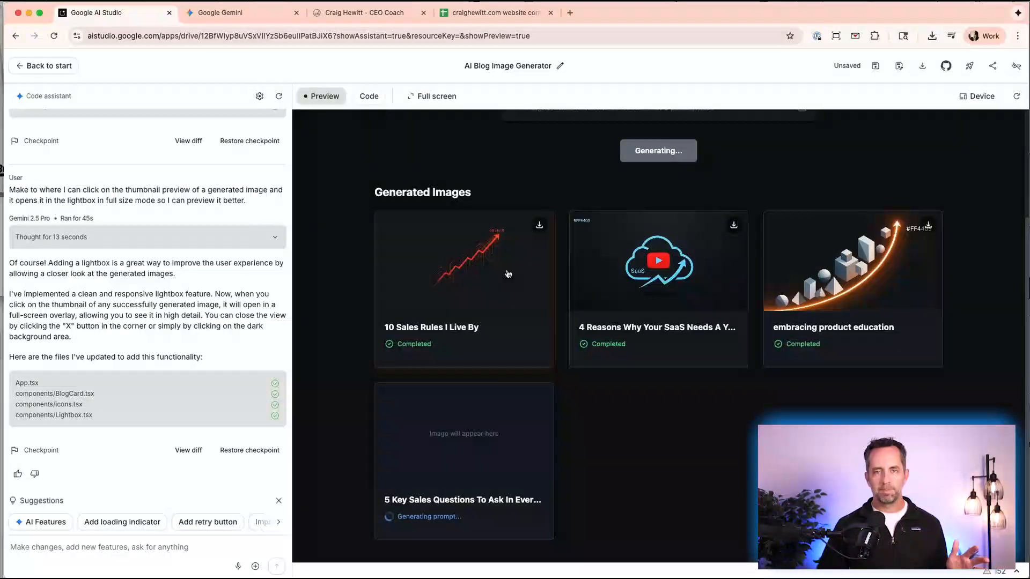
click(241, 13)
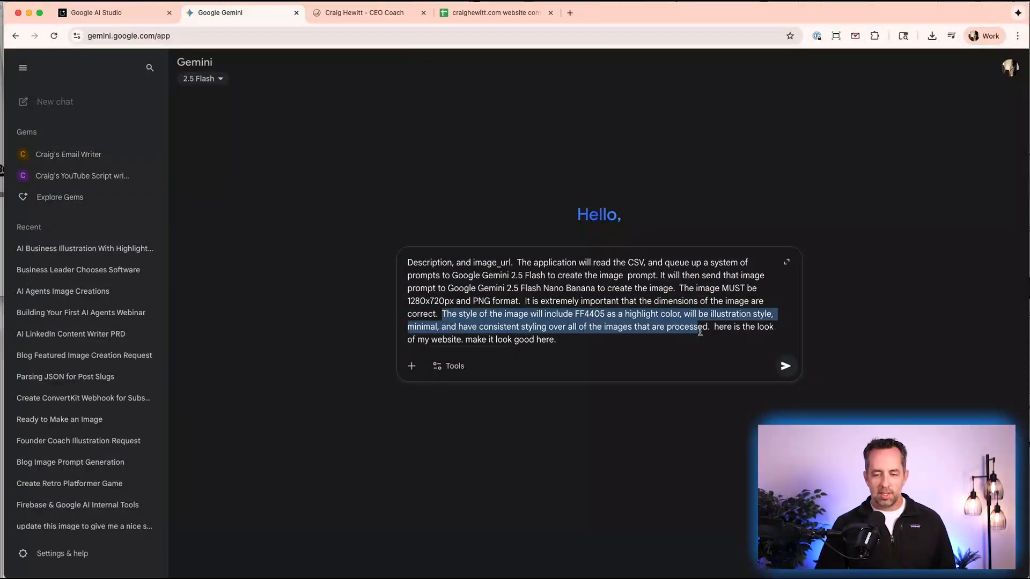
Reread the original Gemini prompt's style requirements sentence.
click(114, 12)
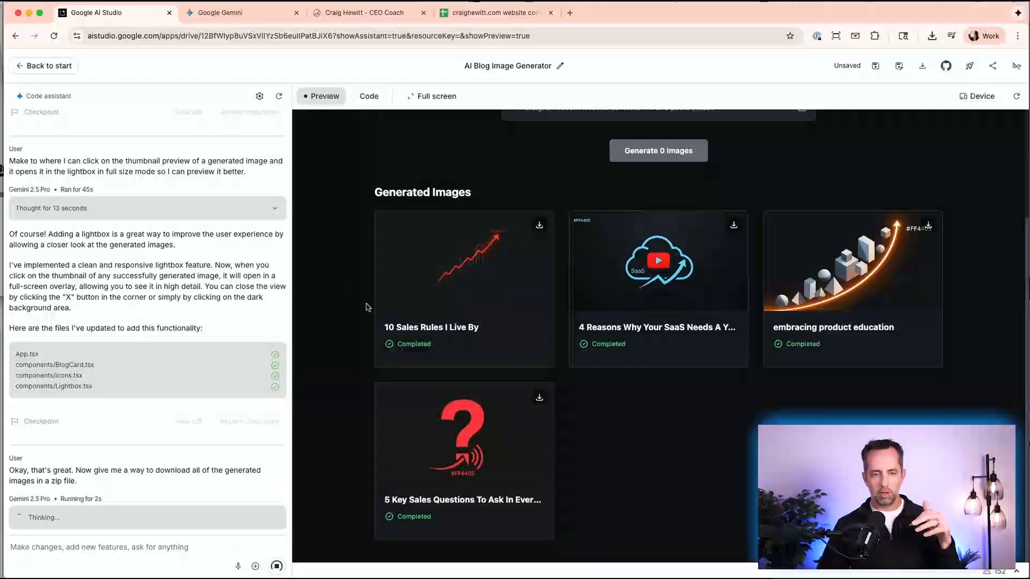
Check craighewitt.com's blog page's empty featured images, then return to the generator.
click(360, 12)
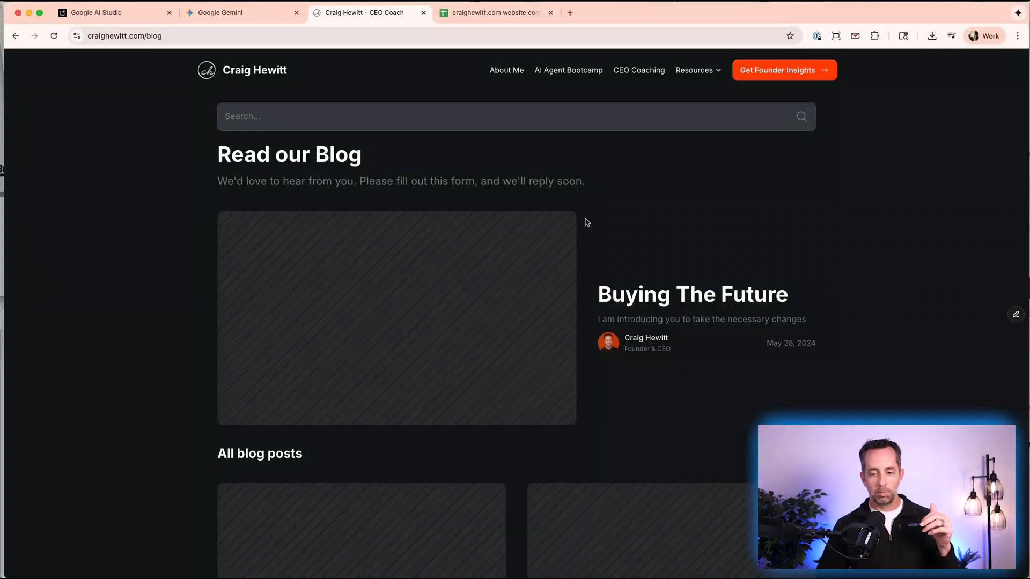
mouse_move(473, 60)
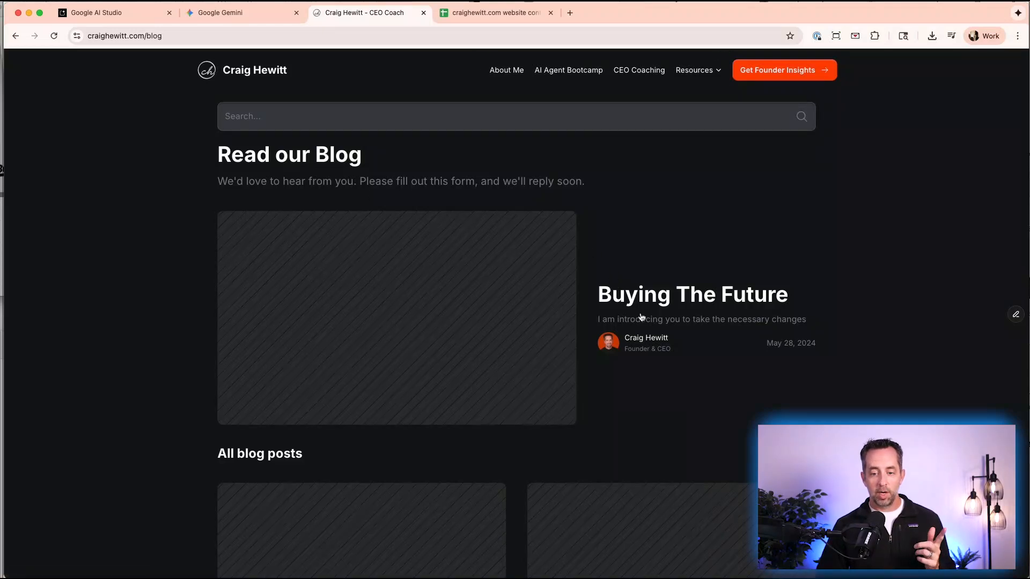
mouse_move(761, 295)
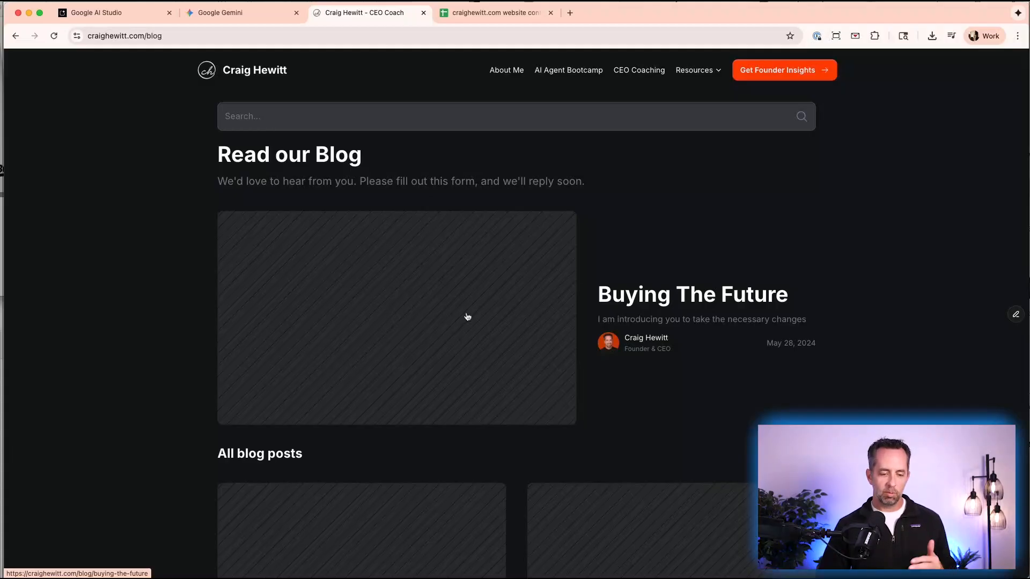
click(99, 13)
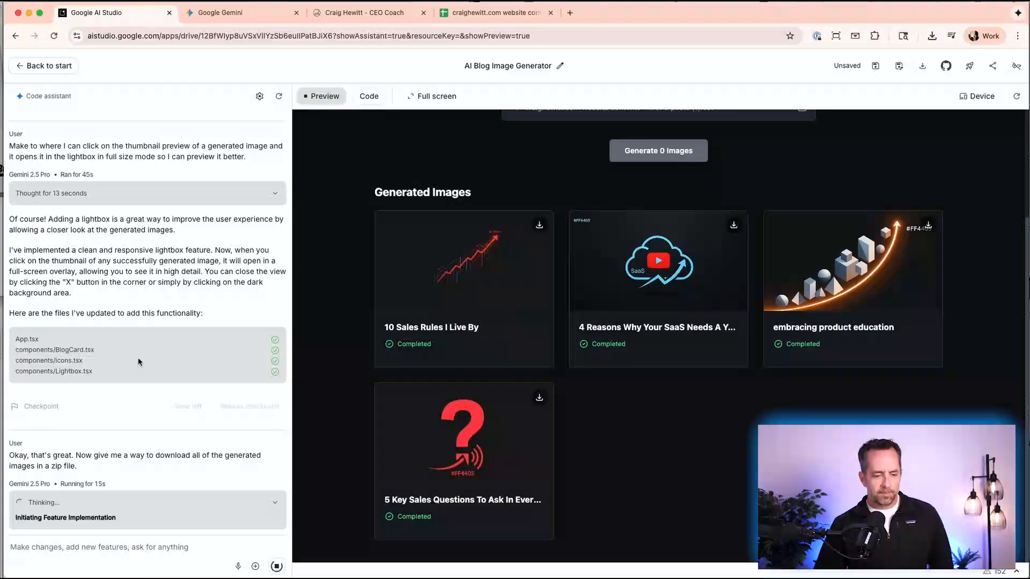
Switch to craighewitt.com to compare styling on the AI Agent Bootcamp page.
click(361, 12)
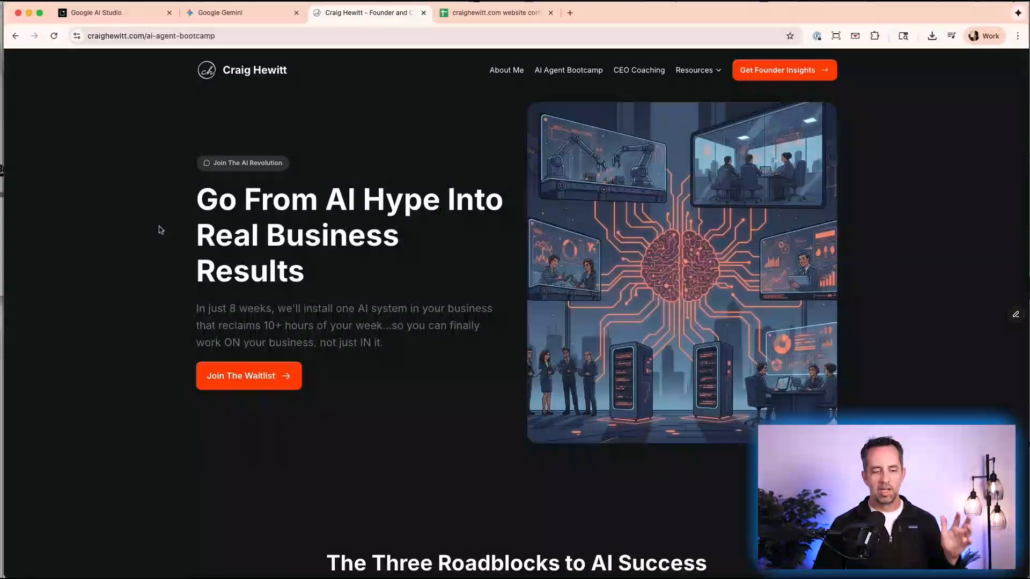
mouse_move(183, 263)
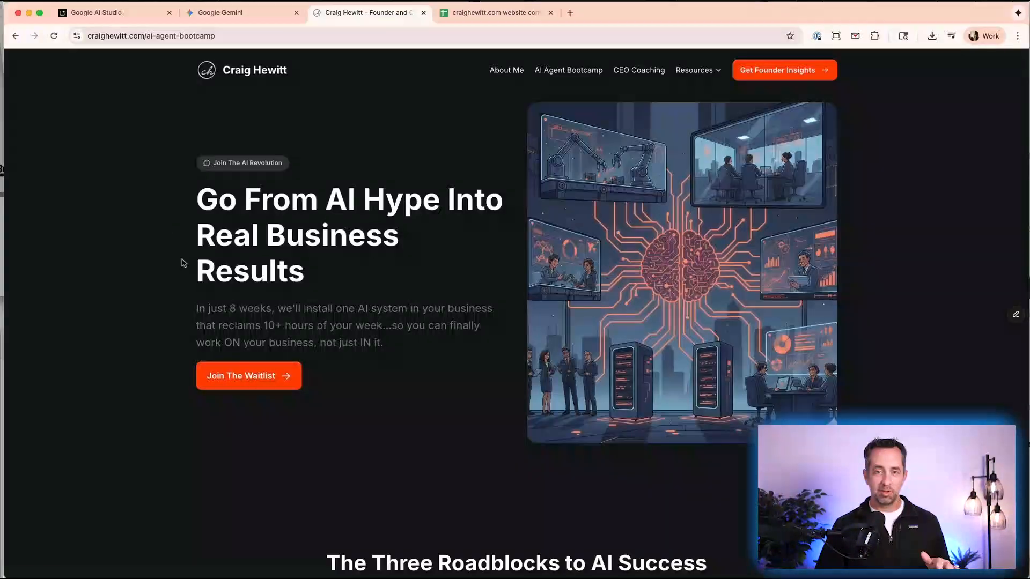
Return to the generator after viewing the Bootcamp page's orange circuit illustration.
click(115, 13)
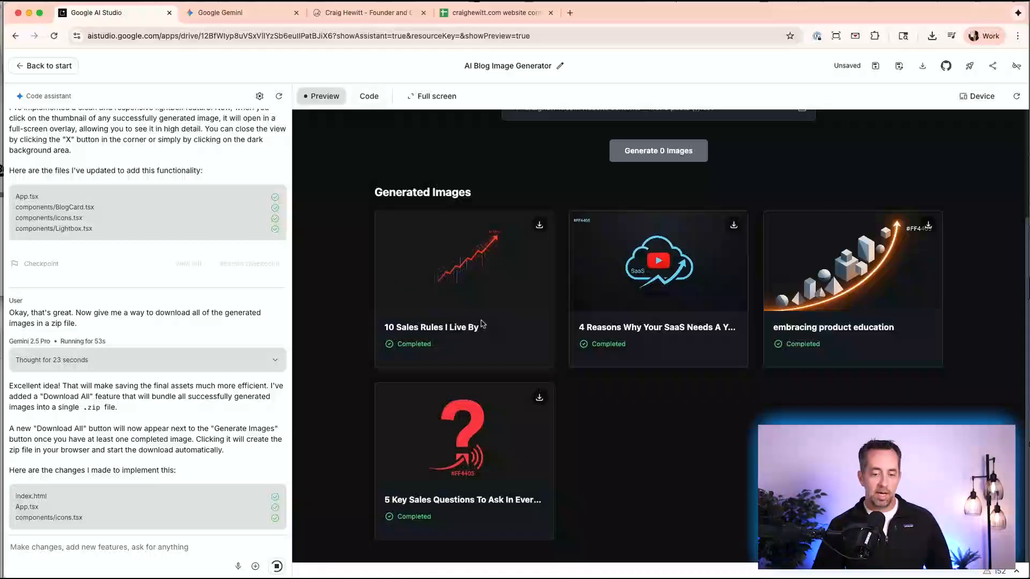
Scroll the chat and preview to find the new Download All (.zip) option.
scroll(down, 3)
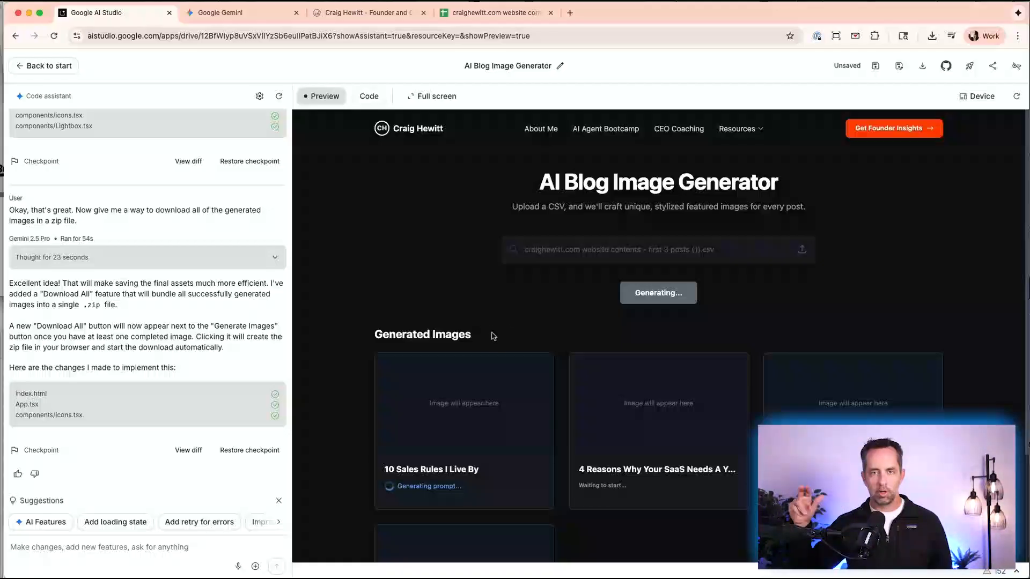
scroll(down, 3)
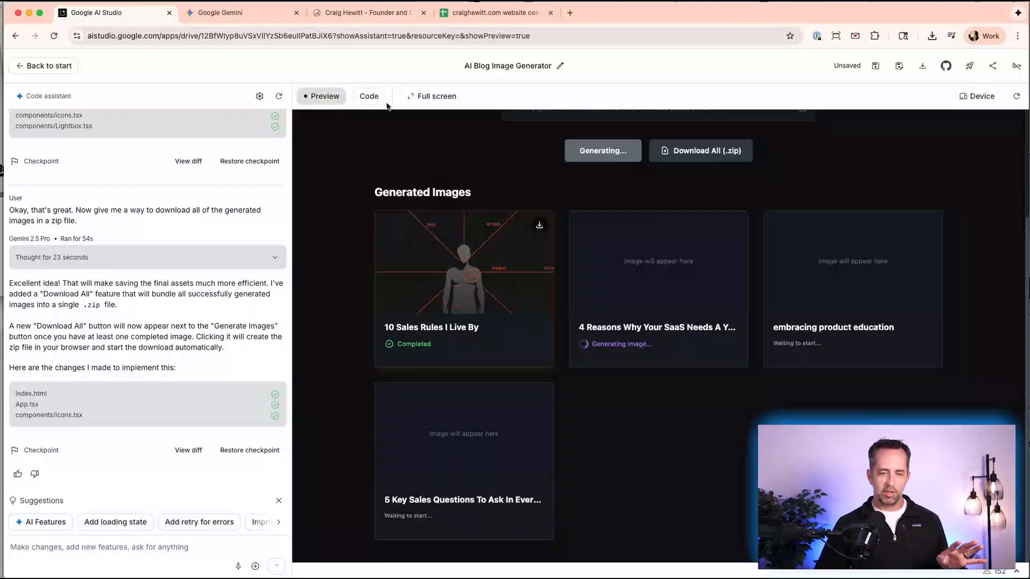
Revisit the original Gemini prompt, then check progress on the four new images.
click(241, 12)
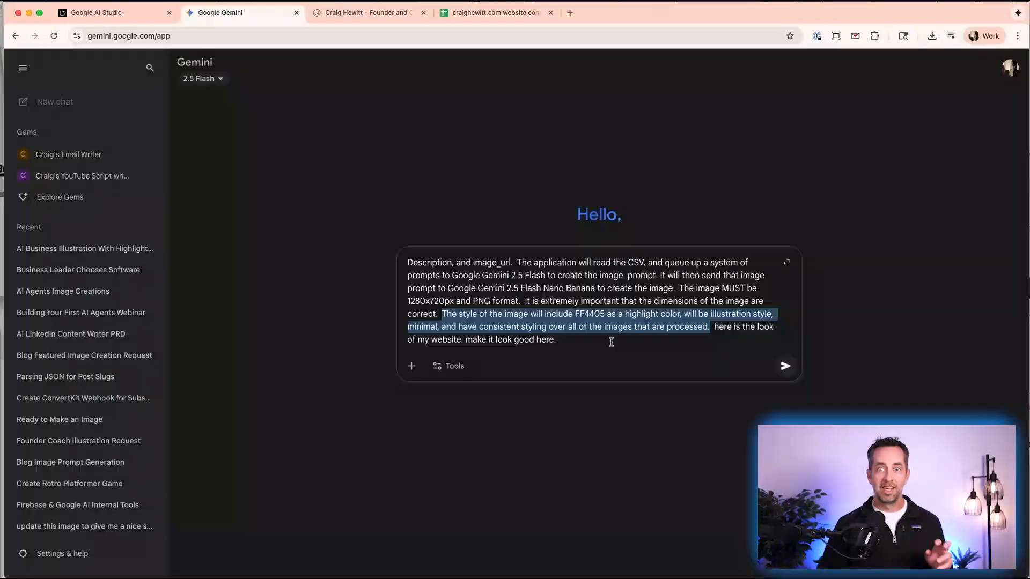
mouse_move(132, 97)
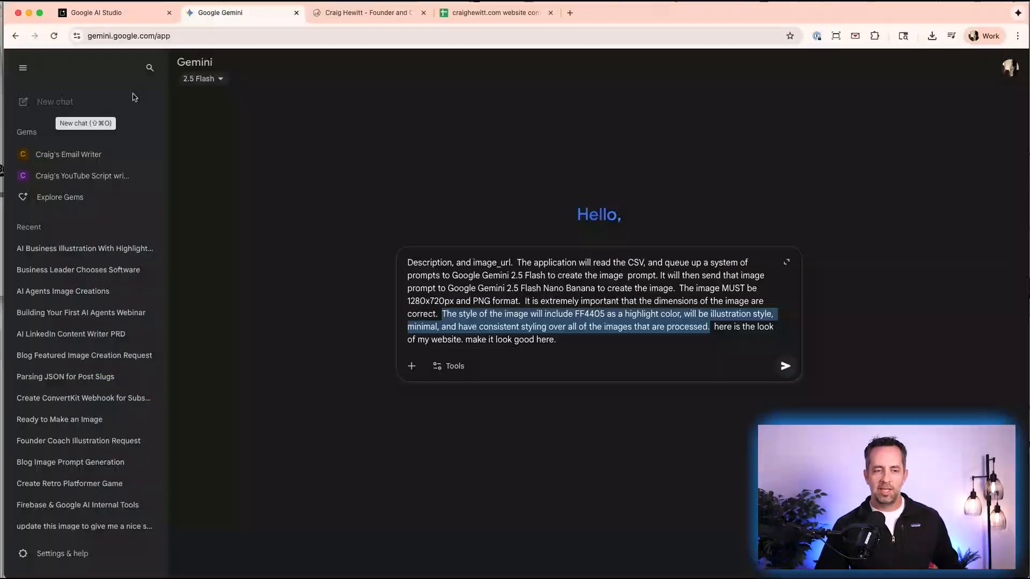
click(115, 12)
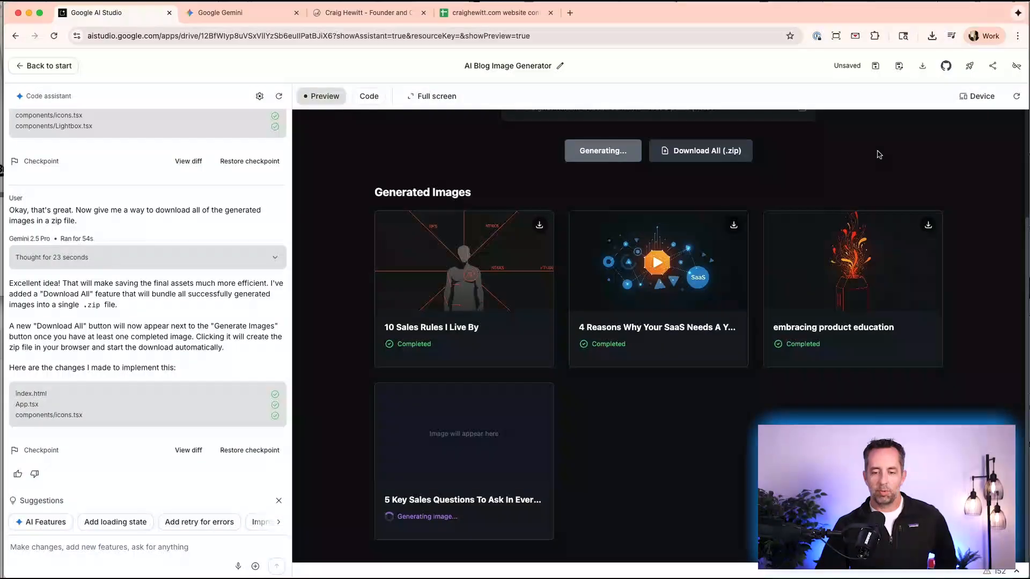
mouse_move(899, 66)
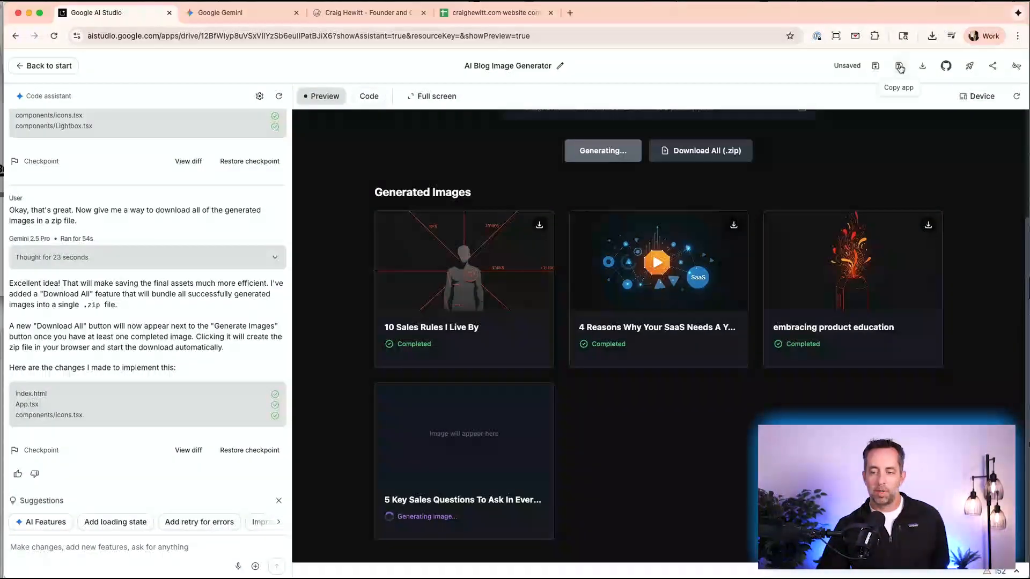